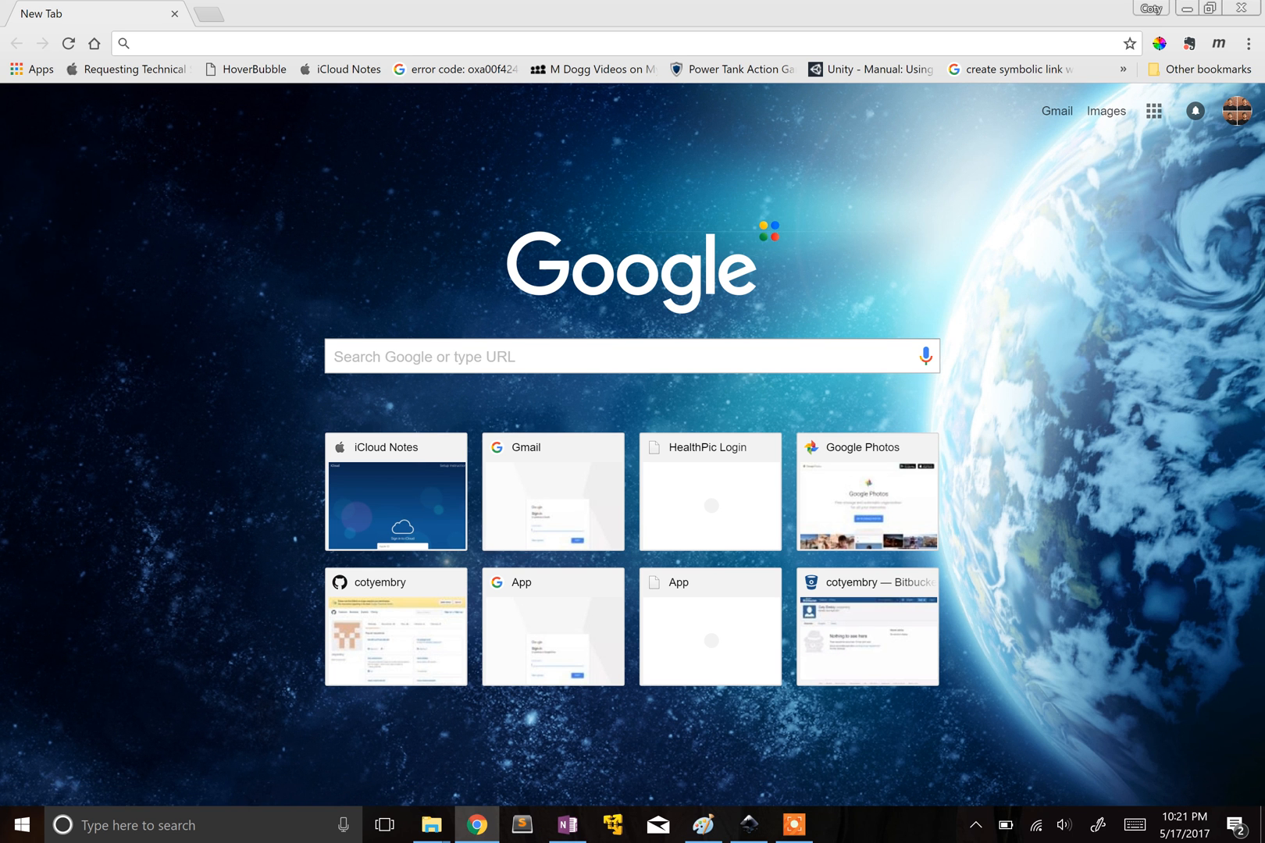
Step: Pan to show the whole Coty drawing and shade a dark patch inside its O
click(69, 44)
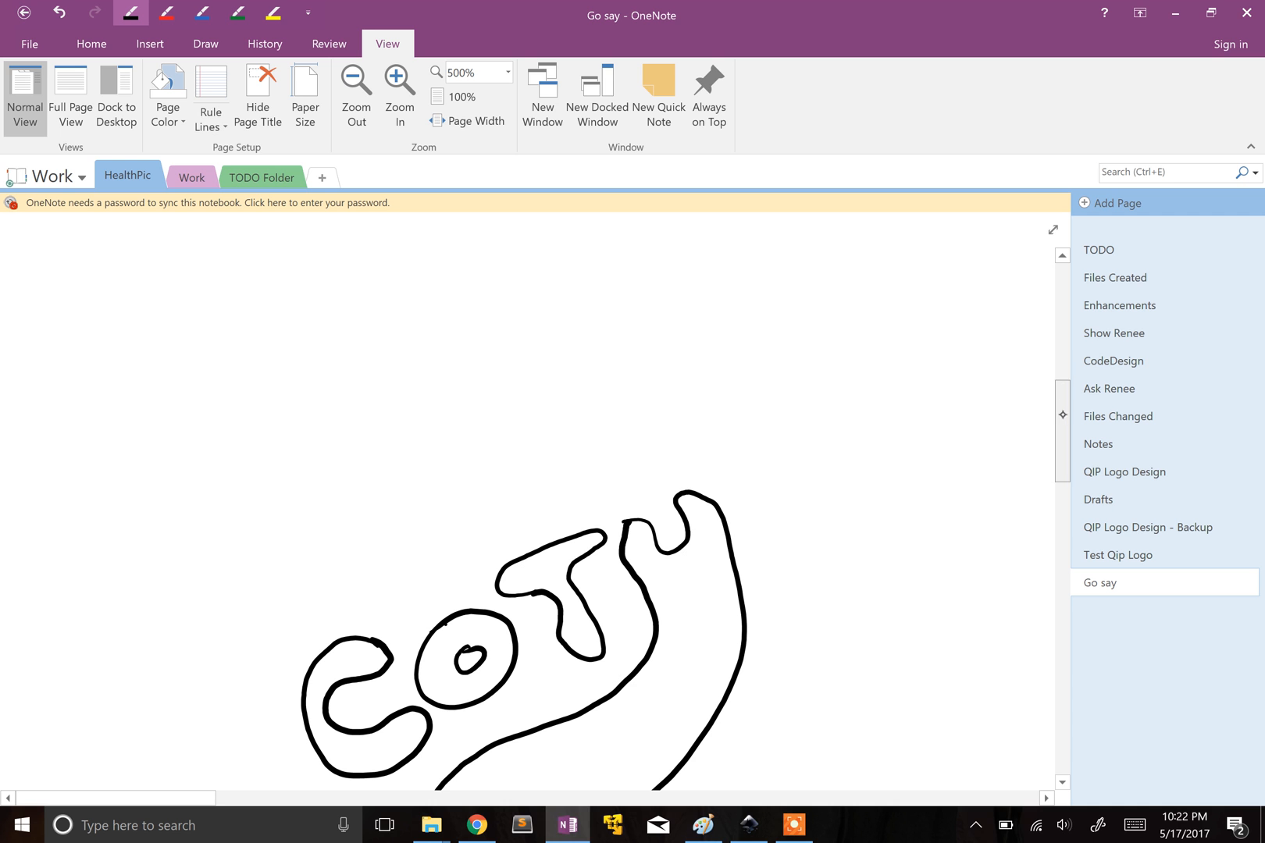
drag(806, 347, 952, 416)
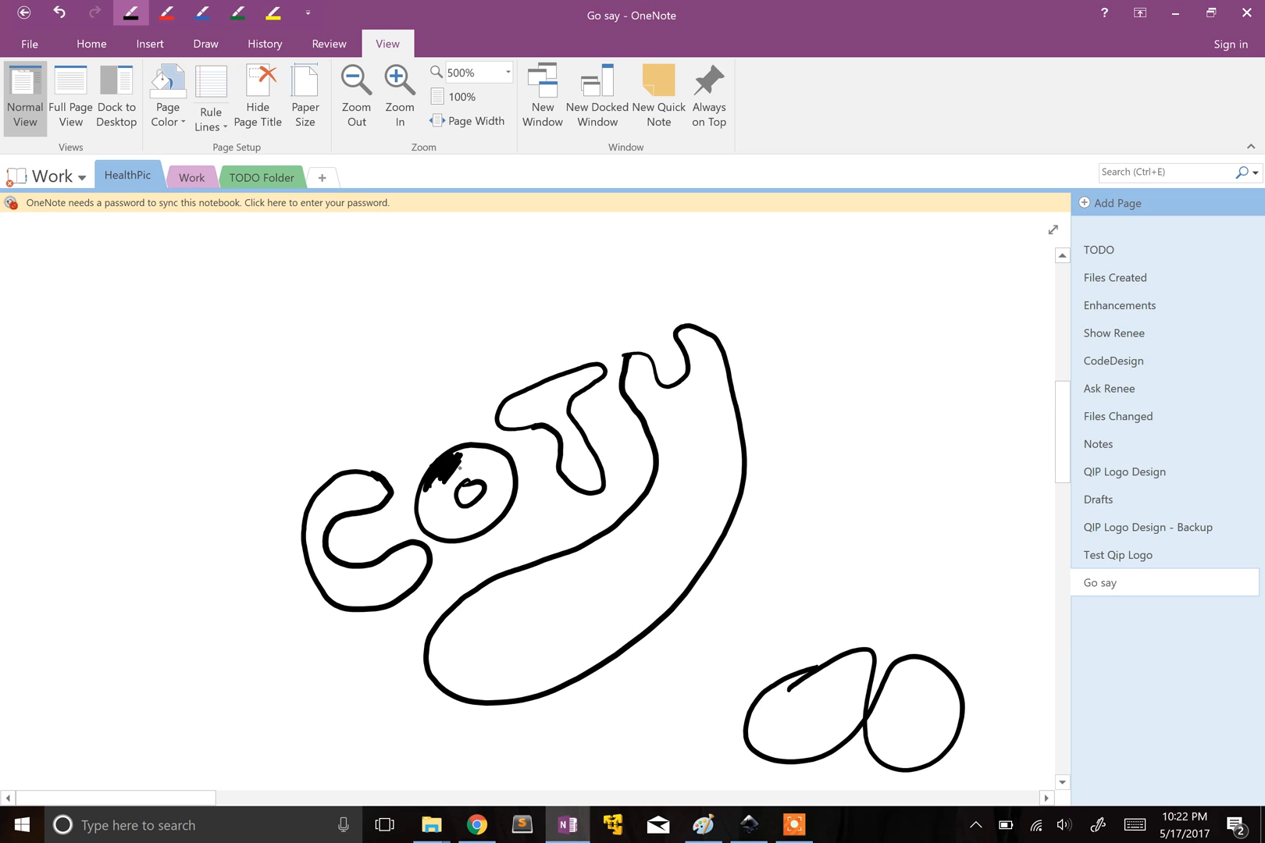
drag(442, 492, 464, 473)
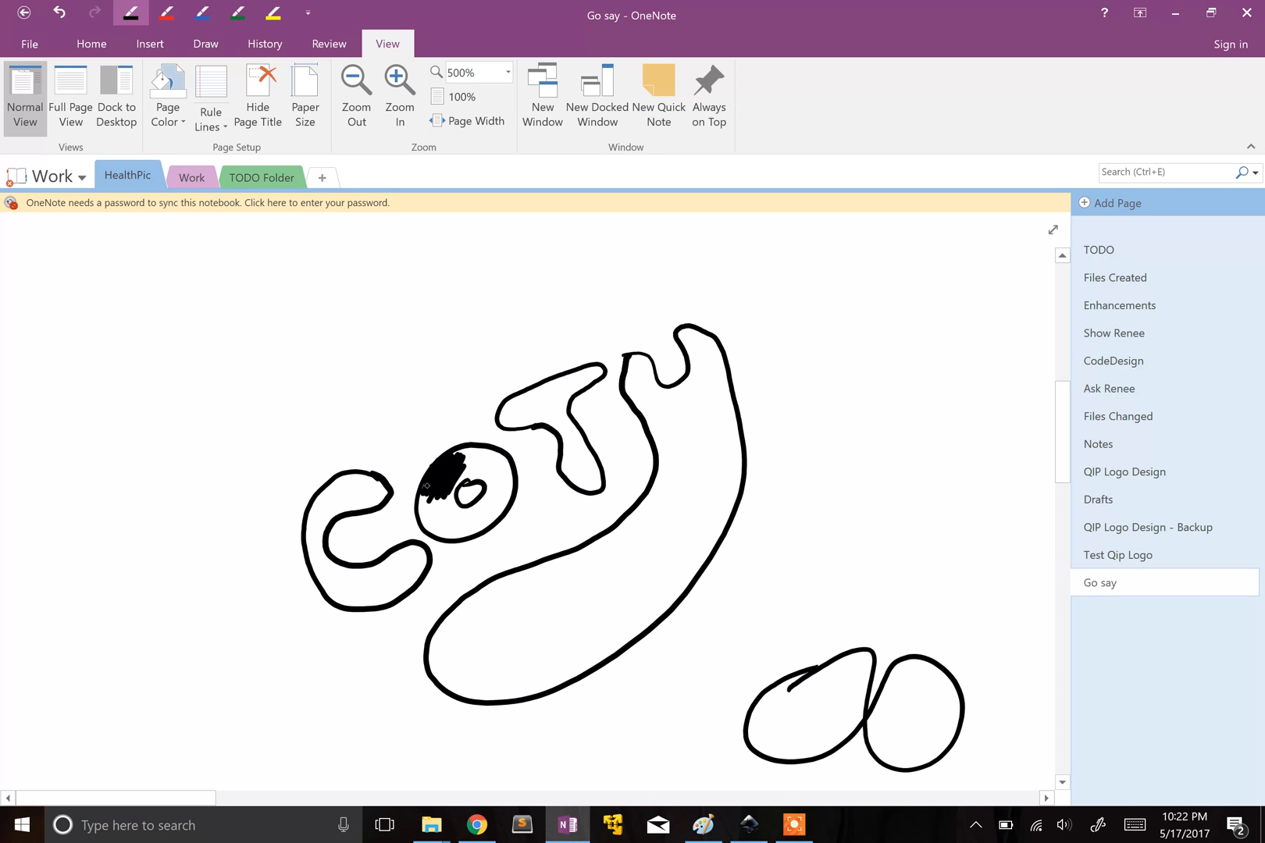
drag(425, 485, 428, 504)
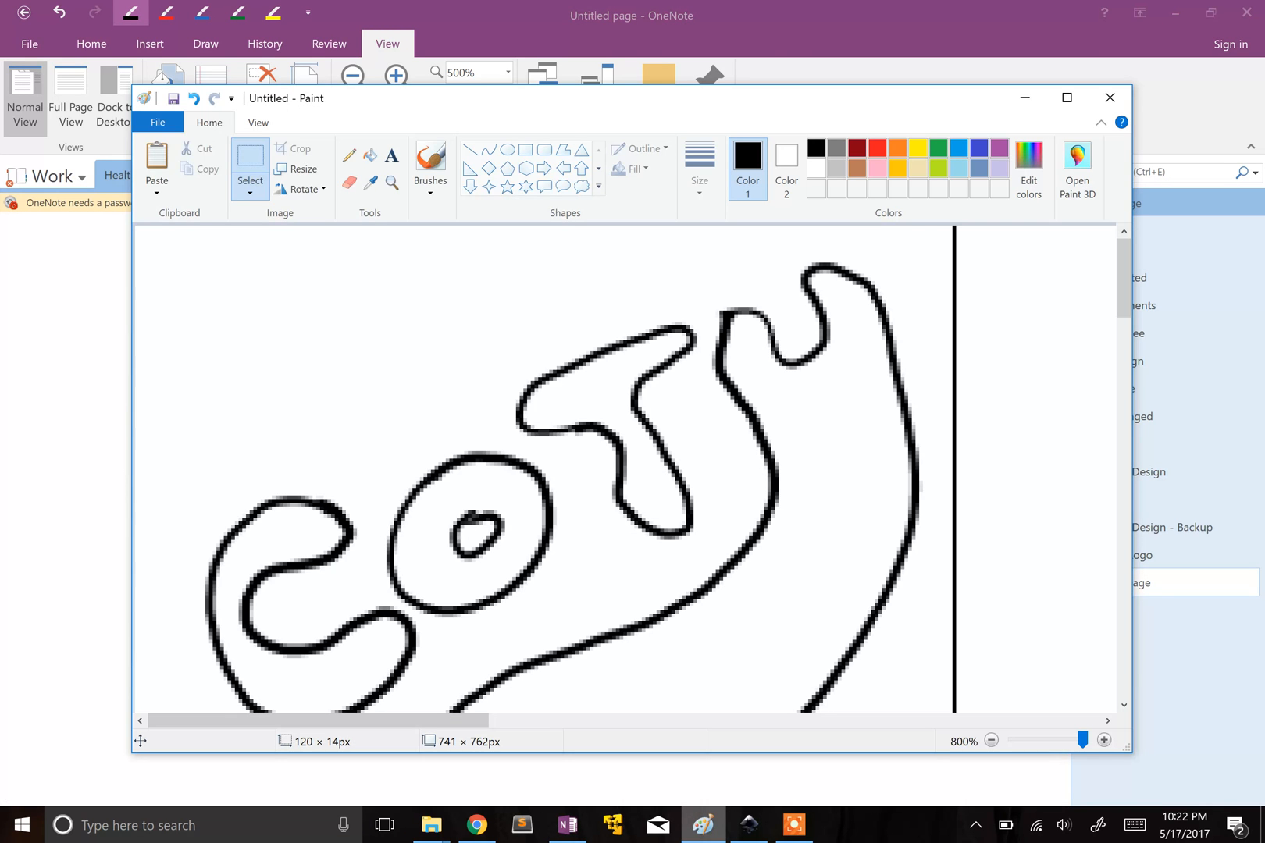
Step: Close the untitled Paint image but cancel the save prompt so it stays open
click(1109, 97)
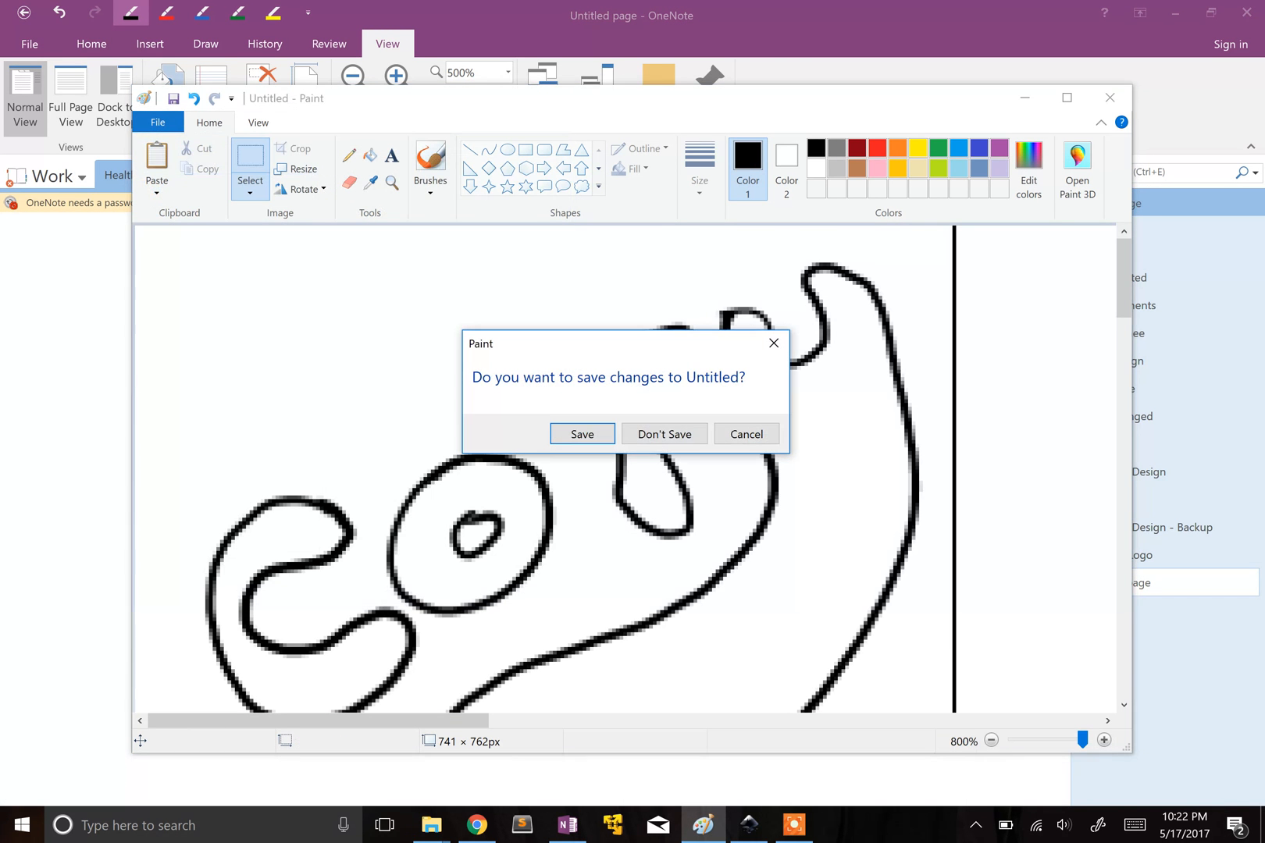
click(664, 434)
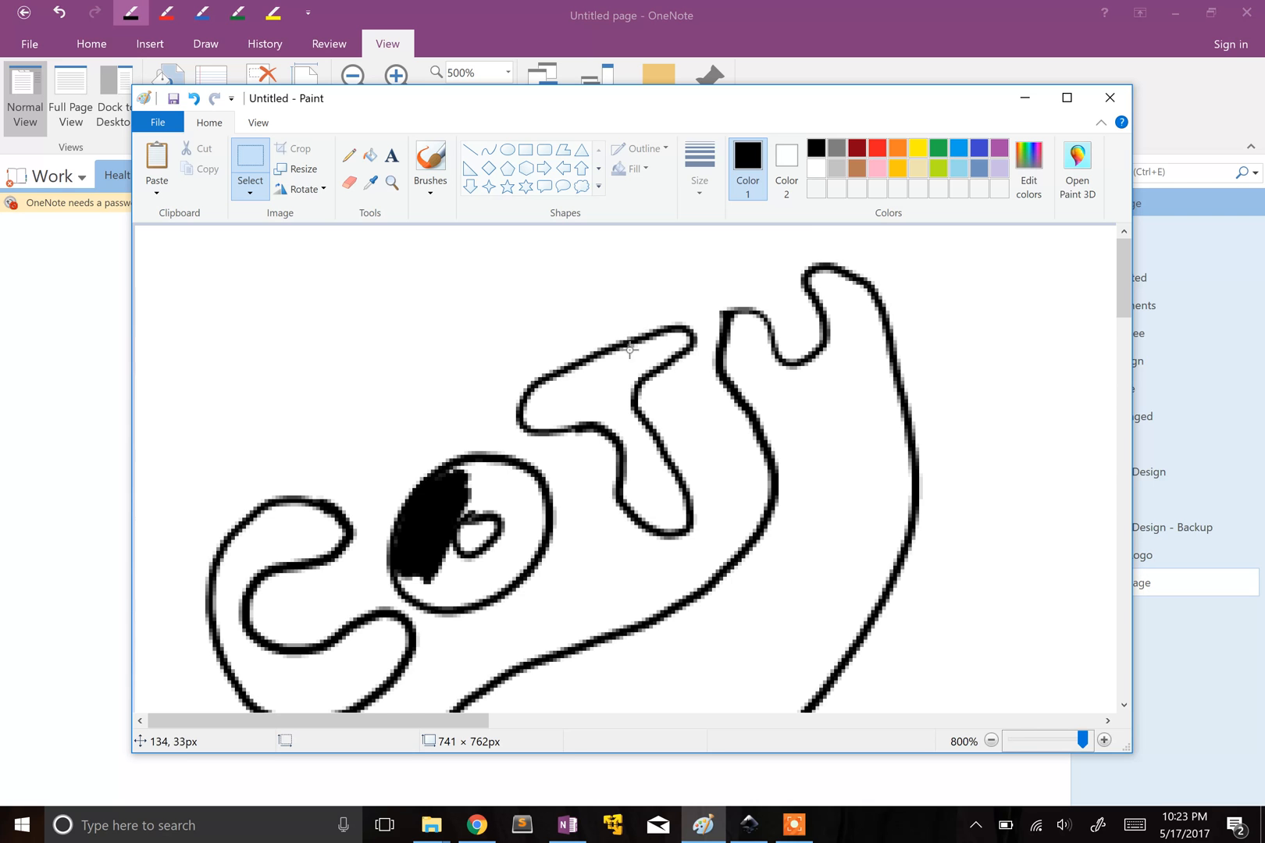
mouse_move(603, 340)
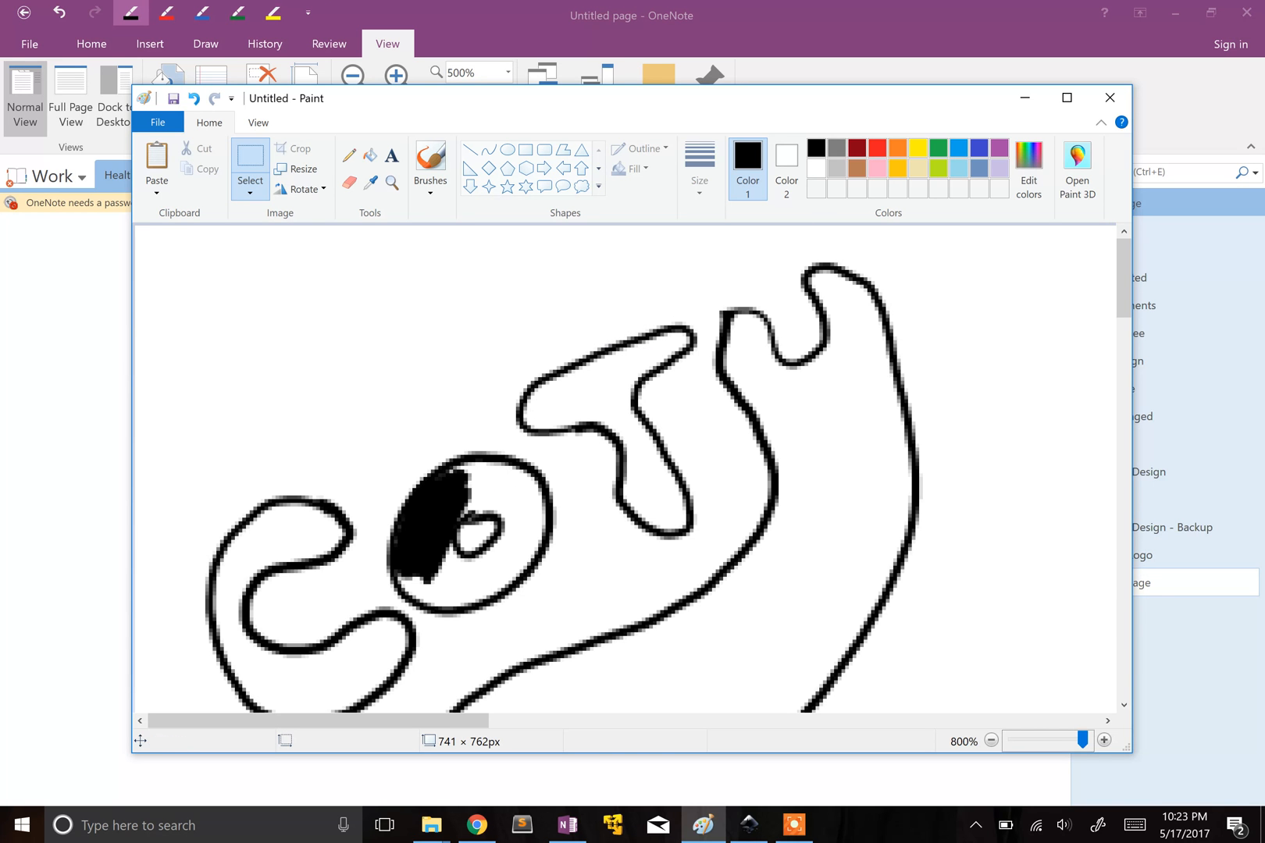
mouse_move(632, 358)
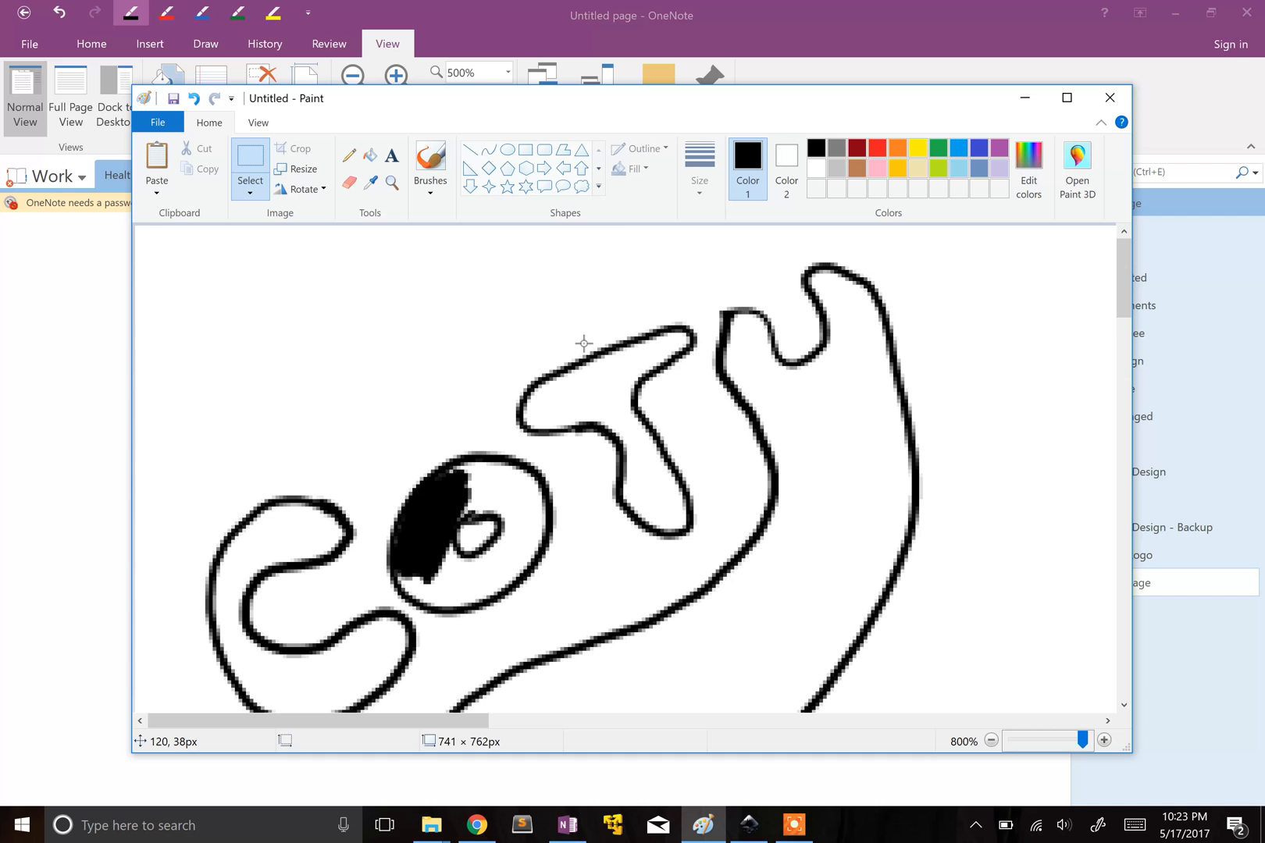
mouse_move(549, 391)
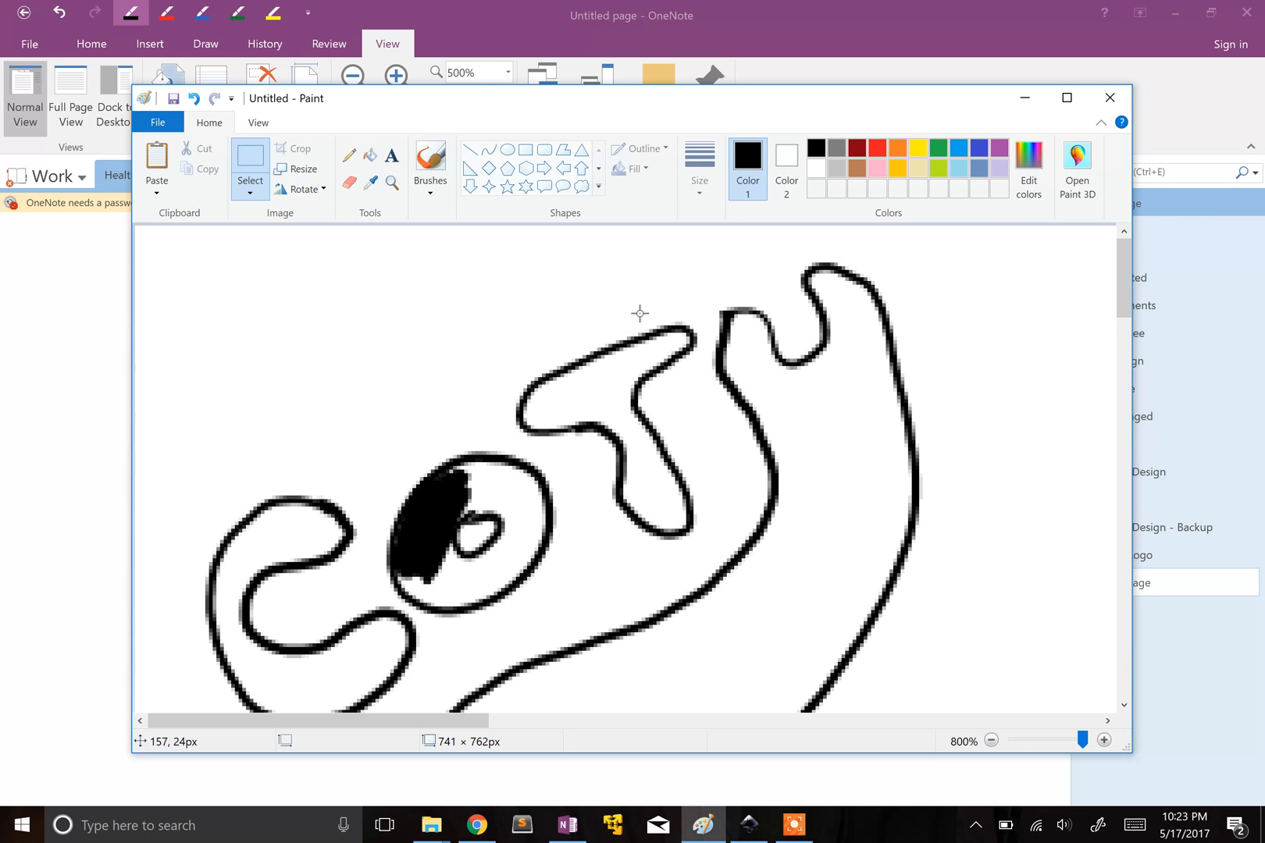
click(1109, 97)
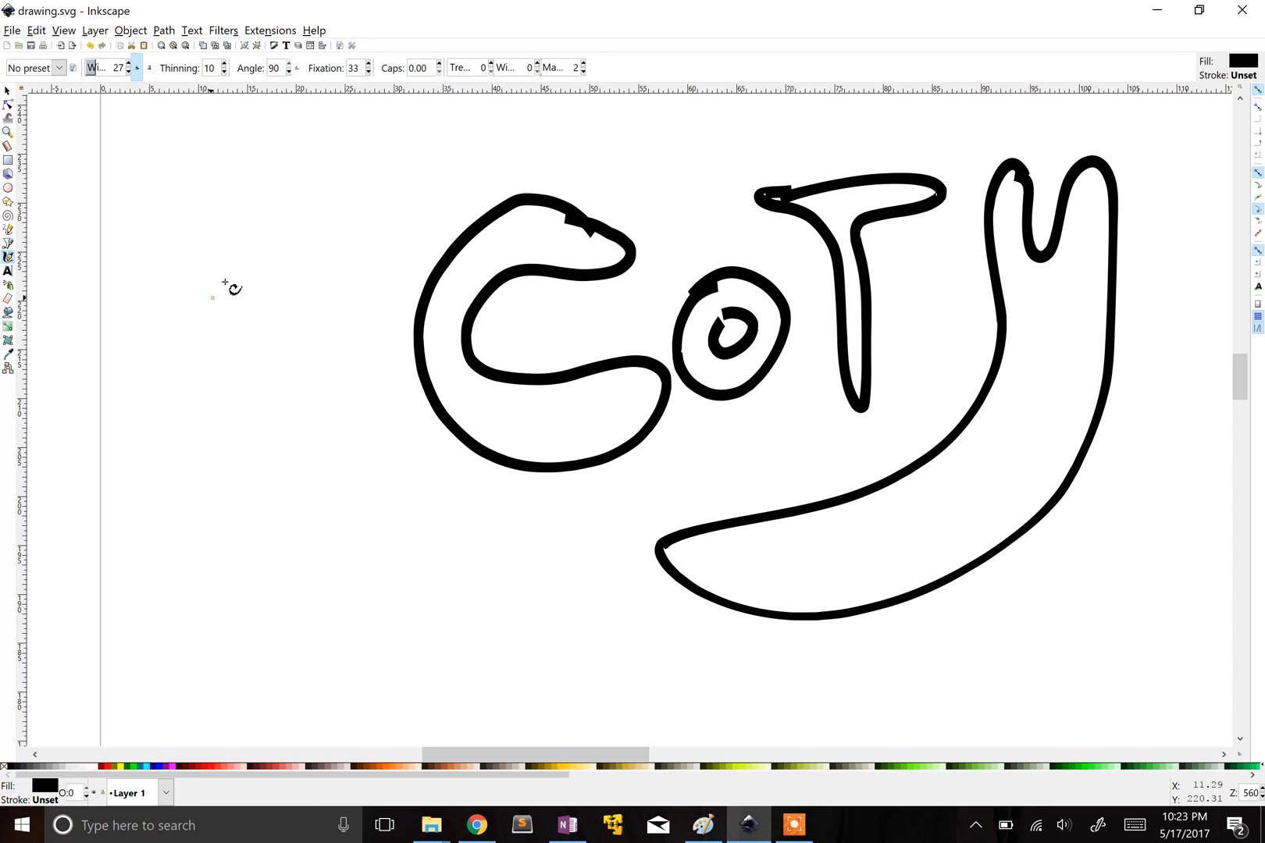
Step: Draw a thick, looping calligraphic squiggle left of the Coty letters and fill it in
drag(229, 249, 323, 298)
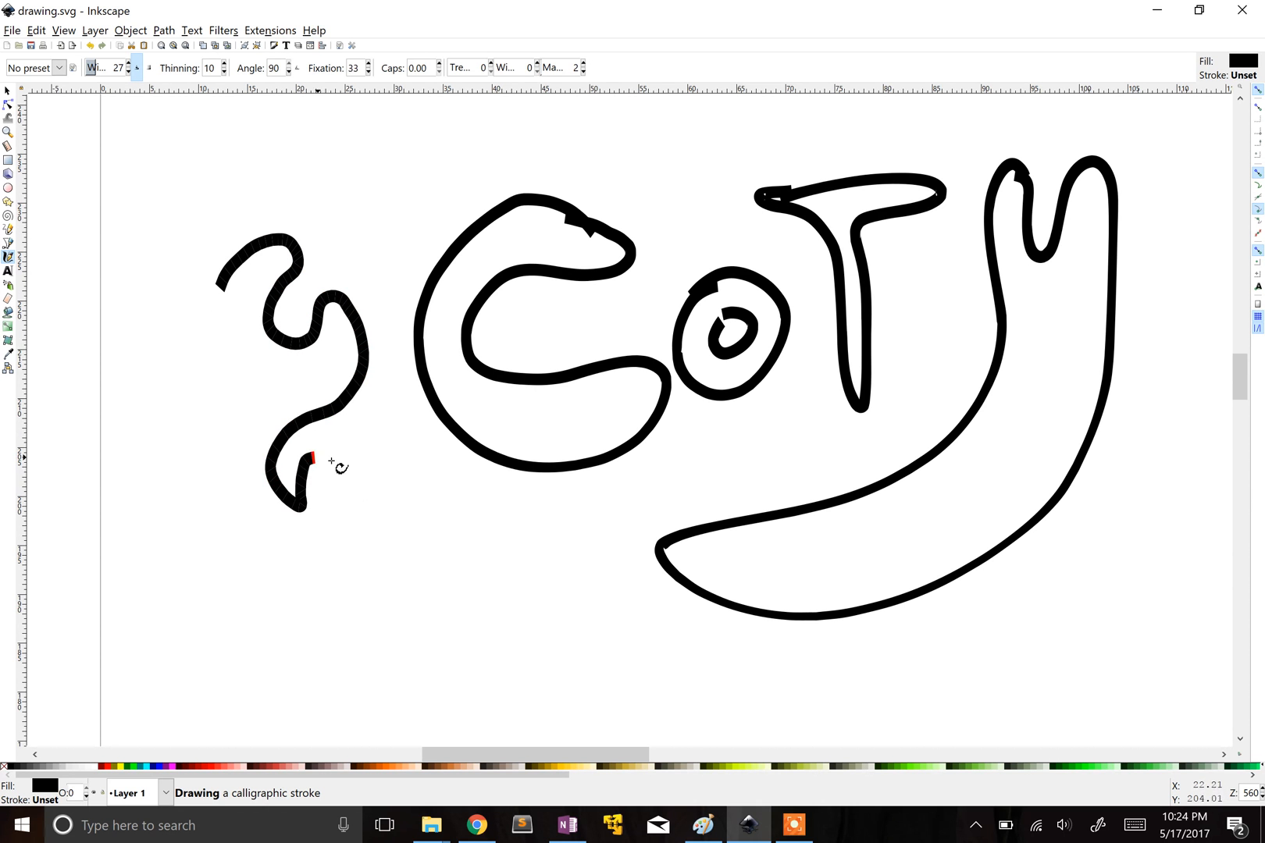
drag(311, 460, 339, 364)
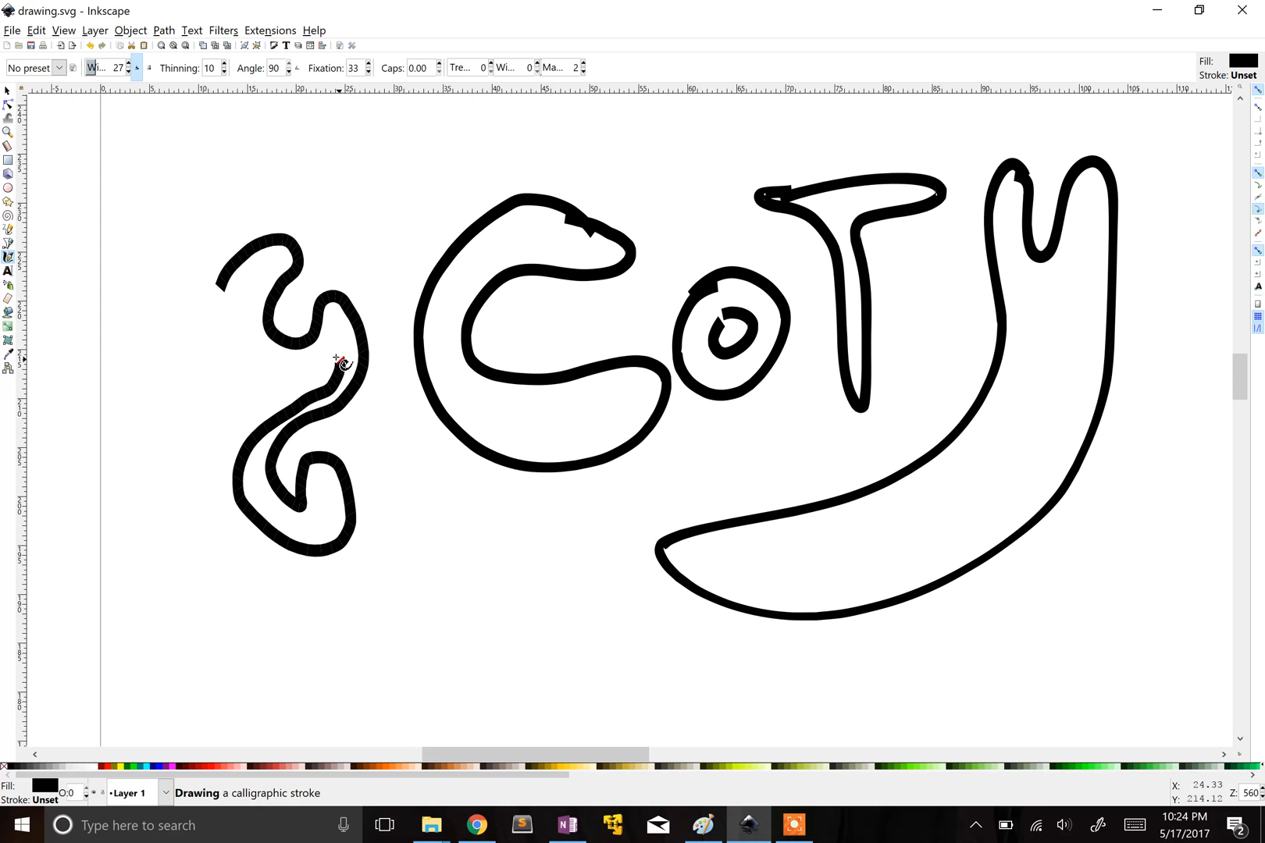
drag(335, 359, 315, 408)
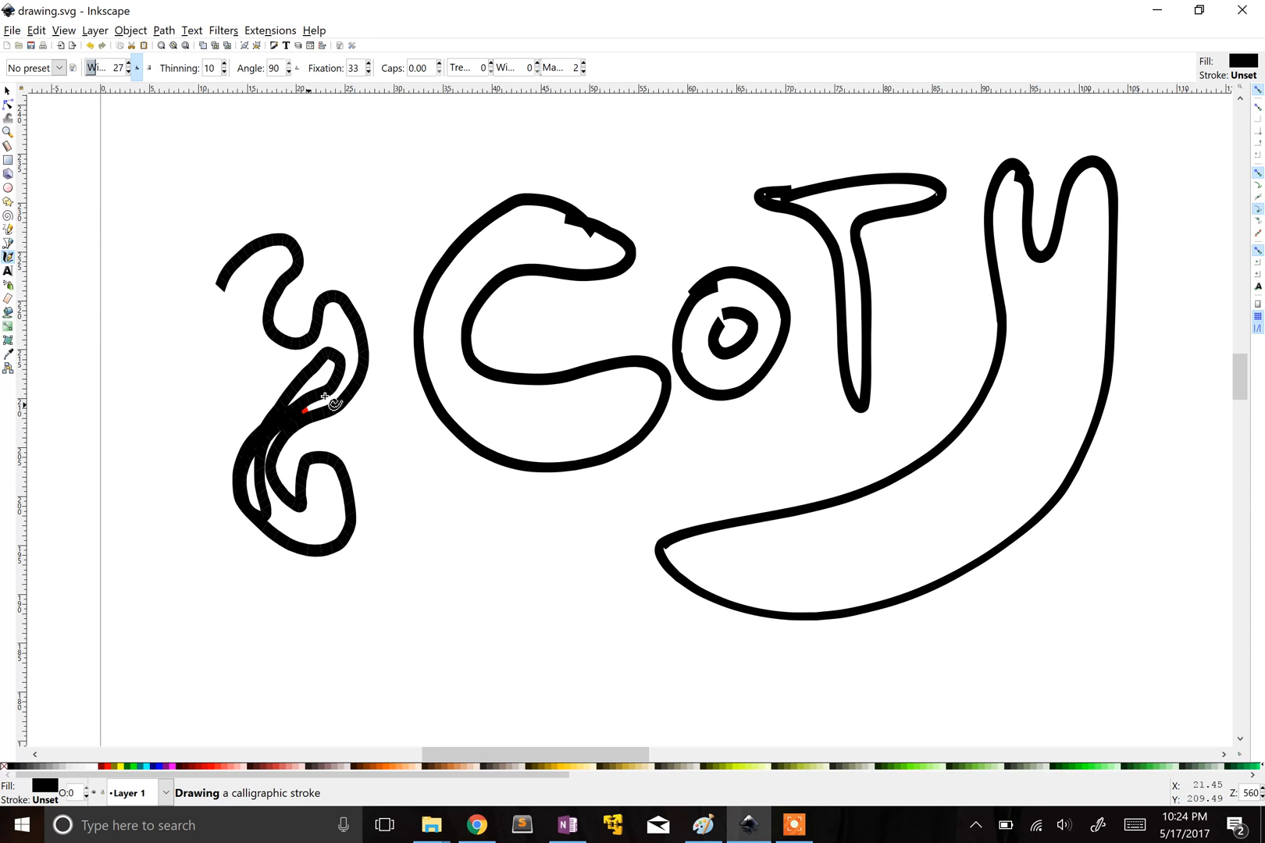
drag(303, 411, 332, 347)
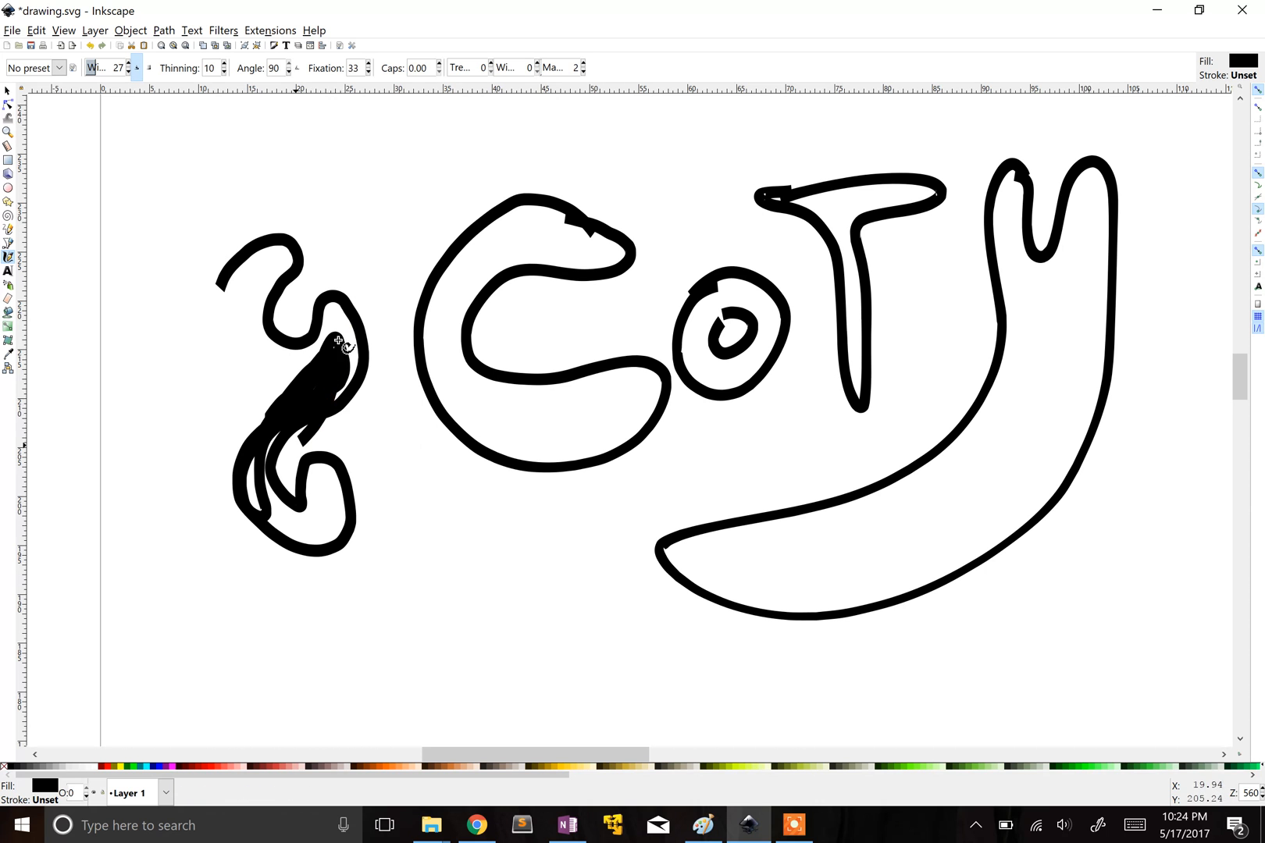
drag(338, 339, 287, 438)
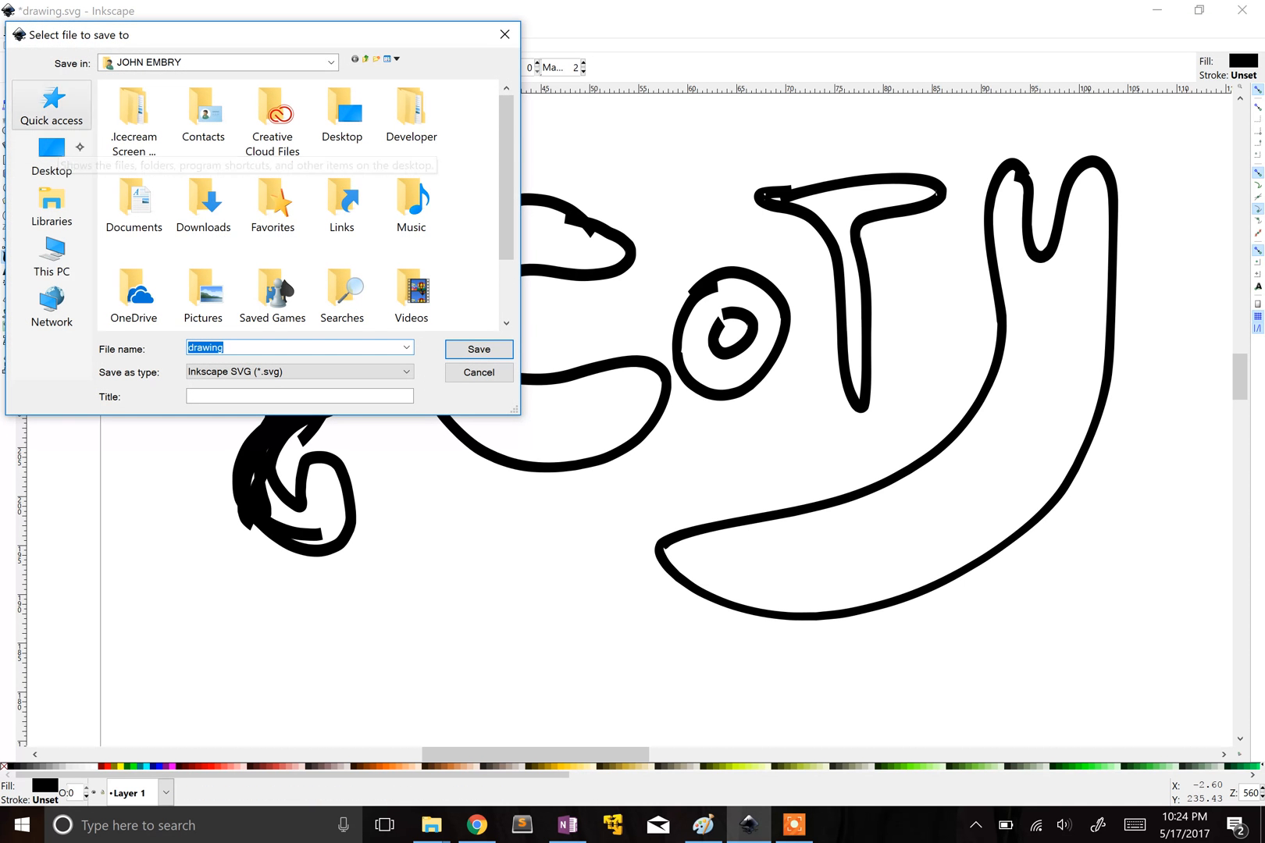
Step: Save the drawing to the Desktop as testdrawing.svg
click(50, 153)
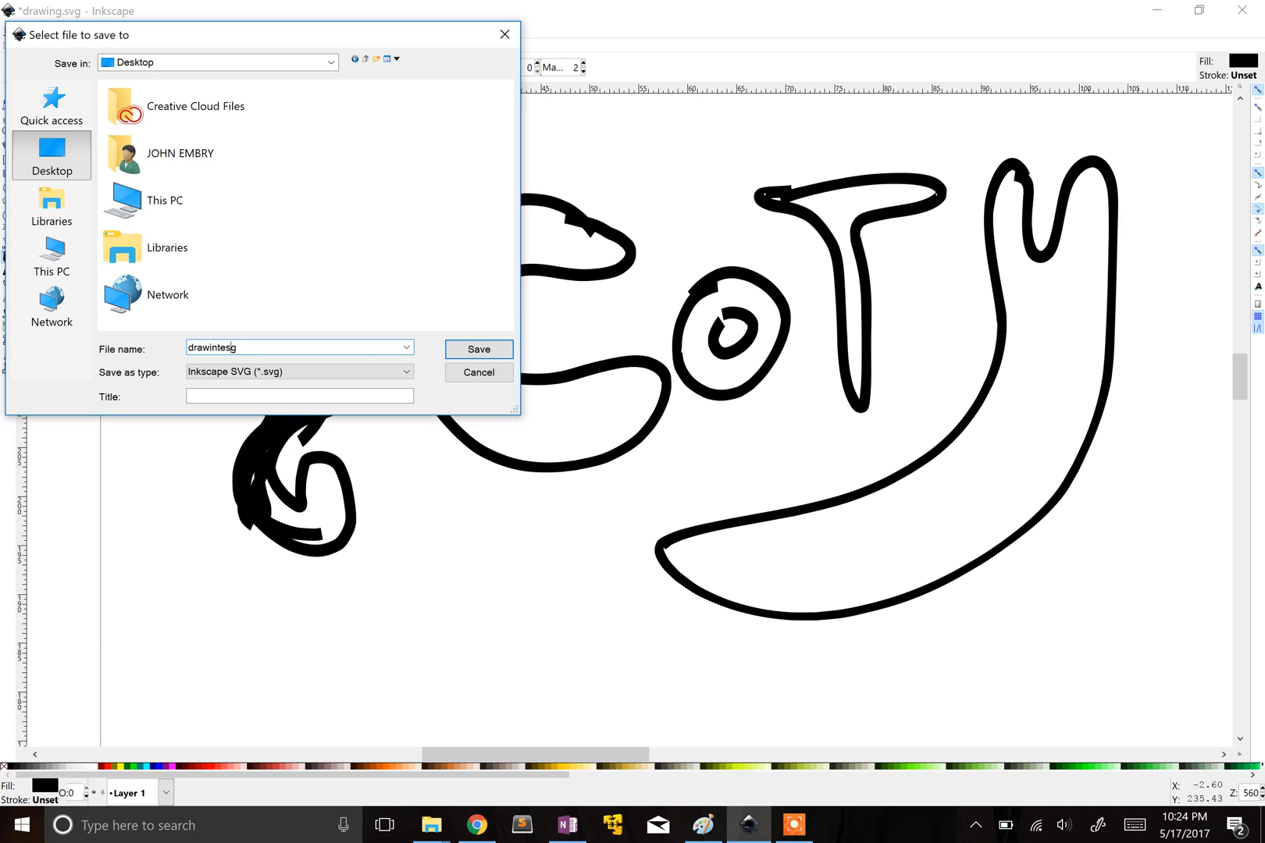
text(testd)
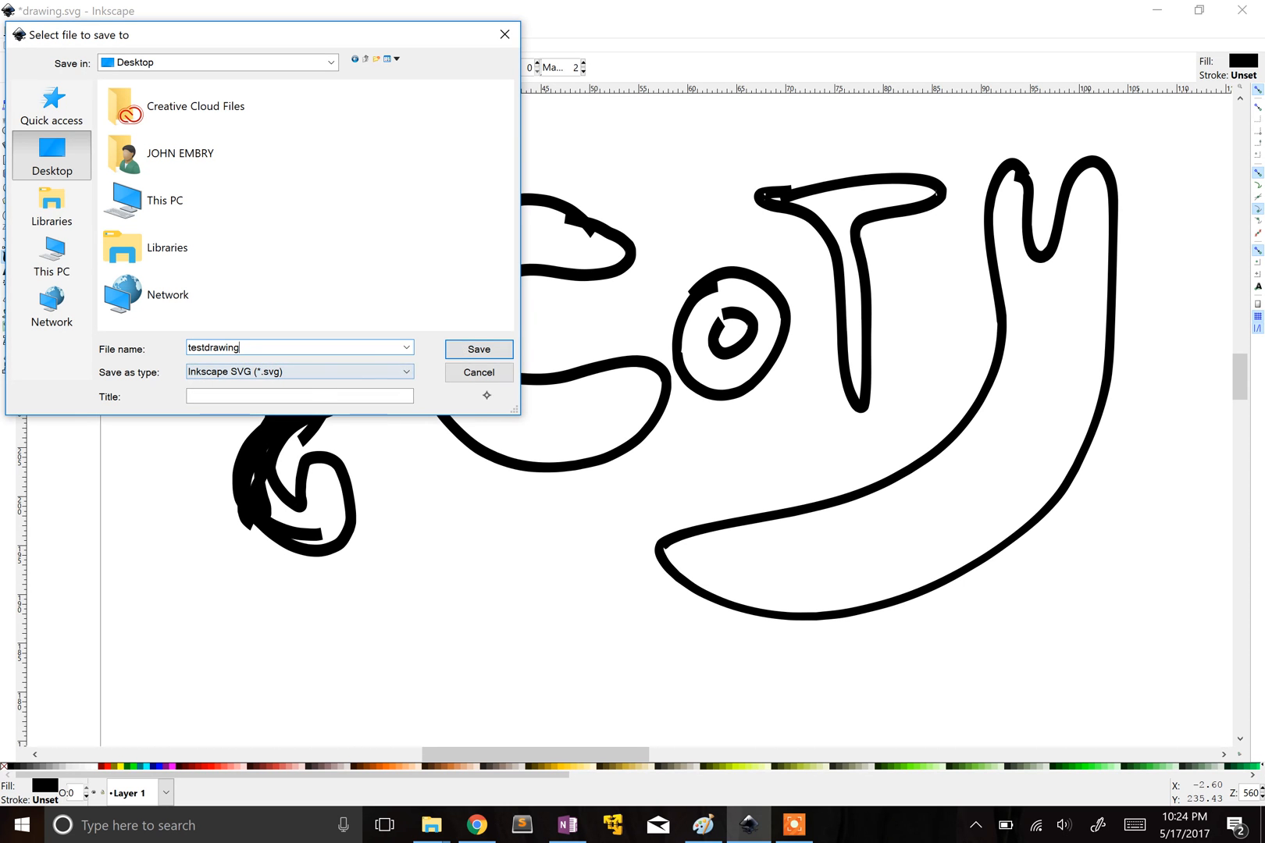
click(478, 348)
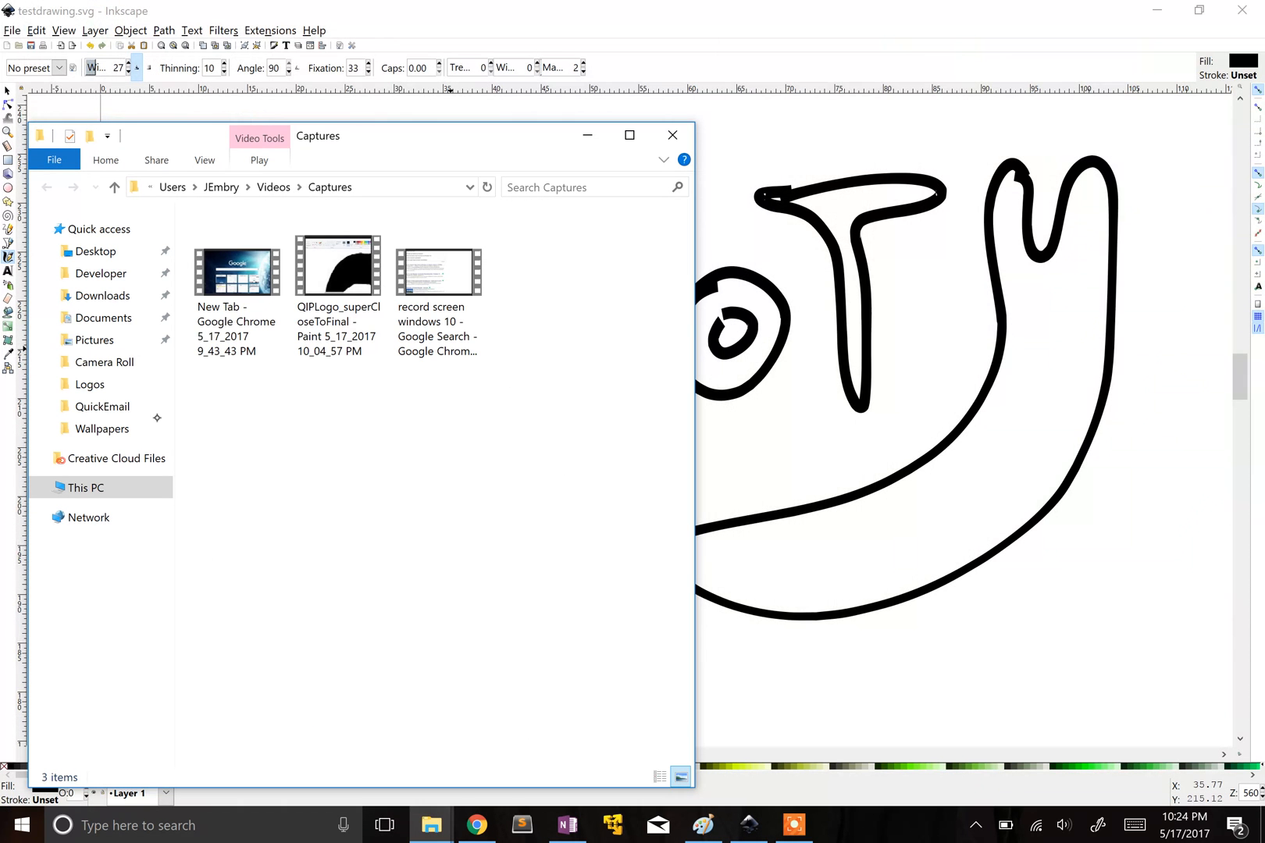
Step: Open testdrawing from File Explorer's Desktop folder in Google Chrome
click(94, 251)
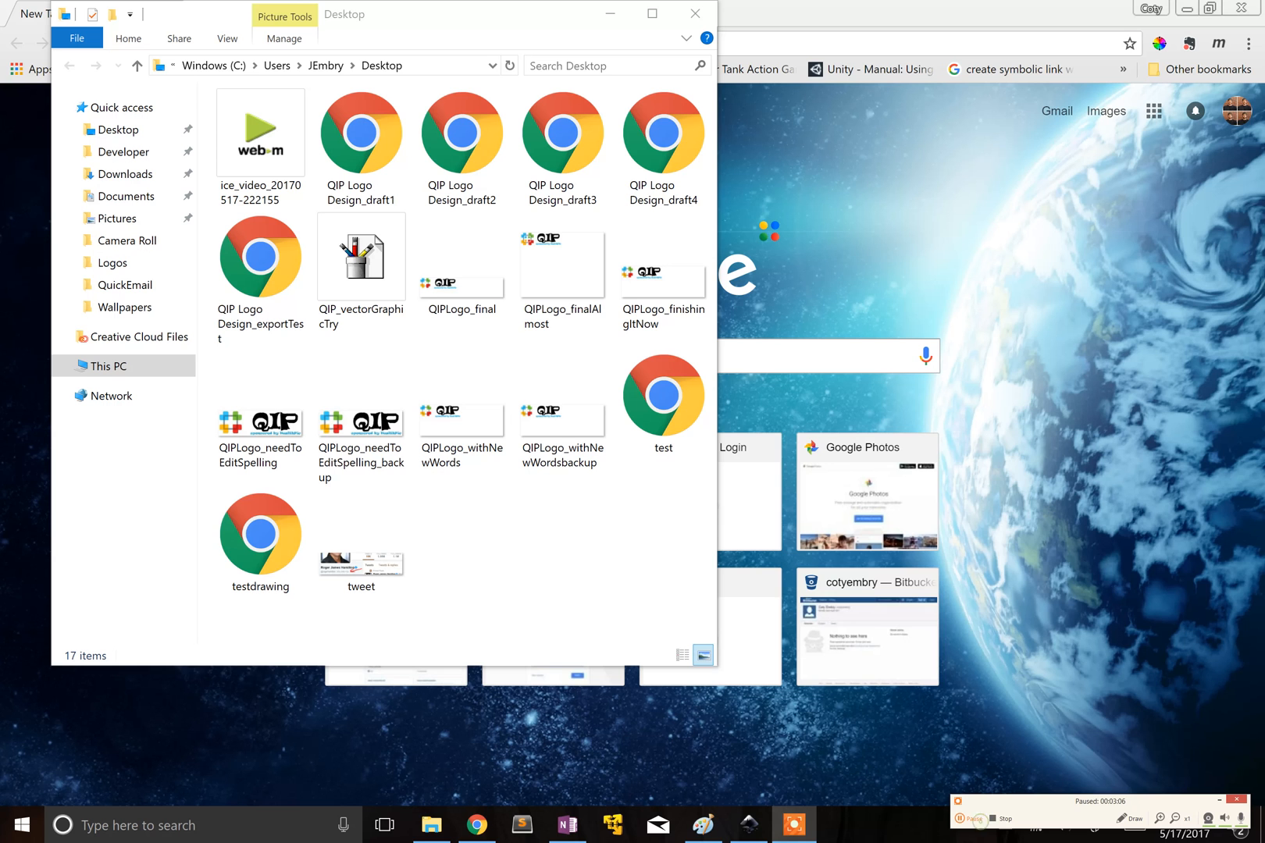
click(260, 530)
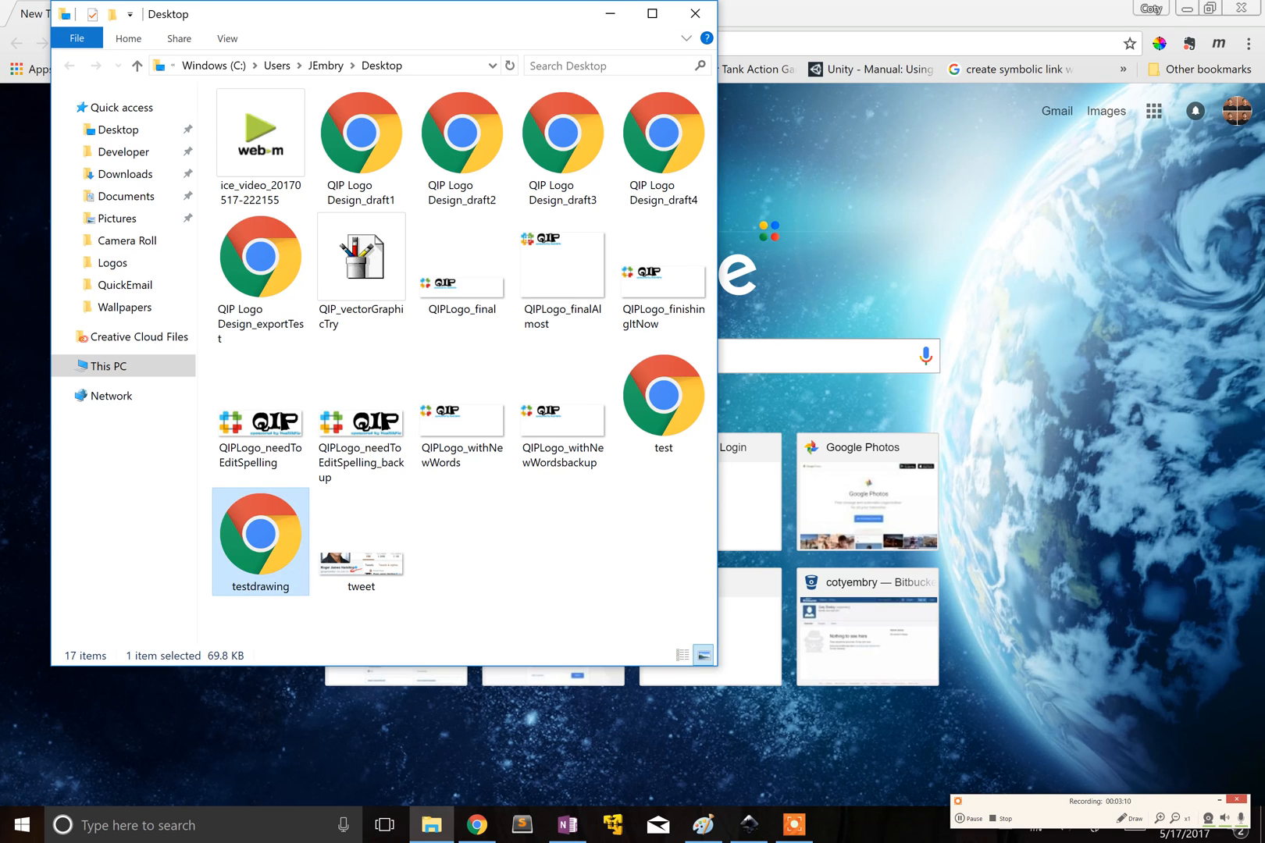
double_click(260, 536)
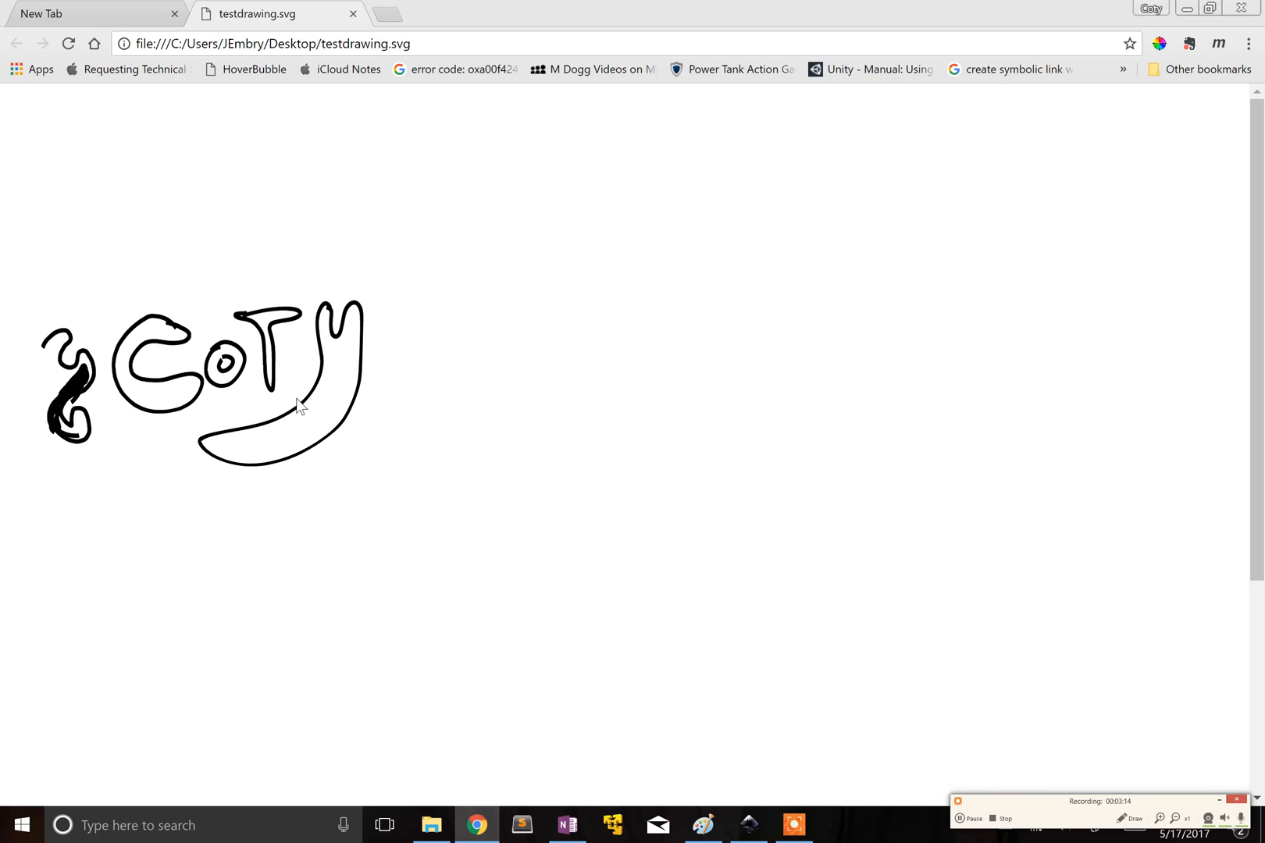
Step: Inspect the SVG in Chrome, expand layer1 and select path#path28 to show its data
right_click(303, 406)
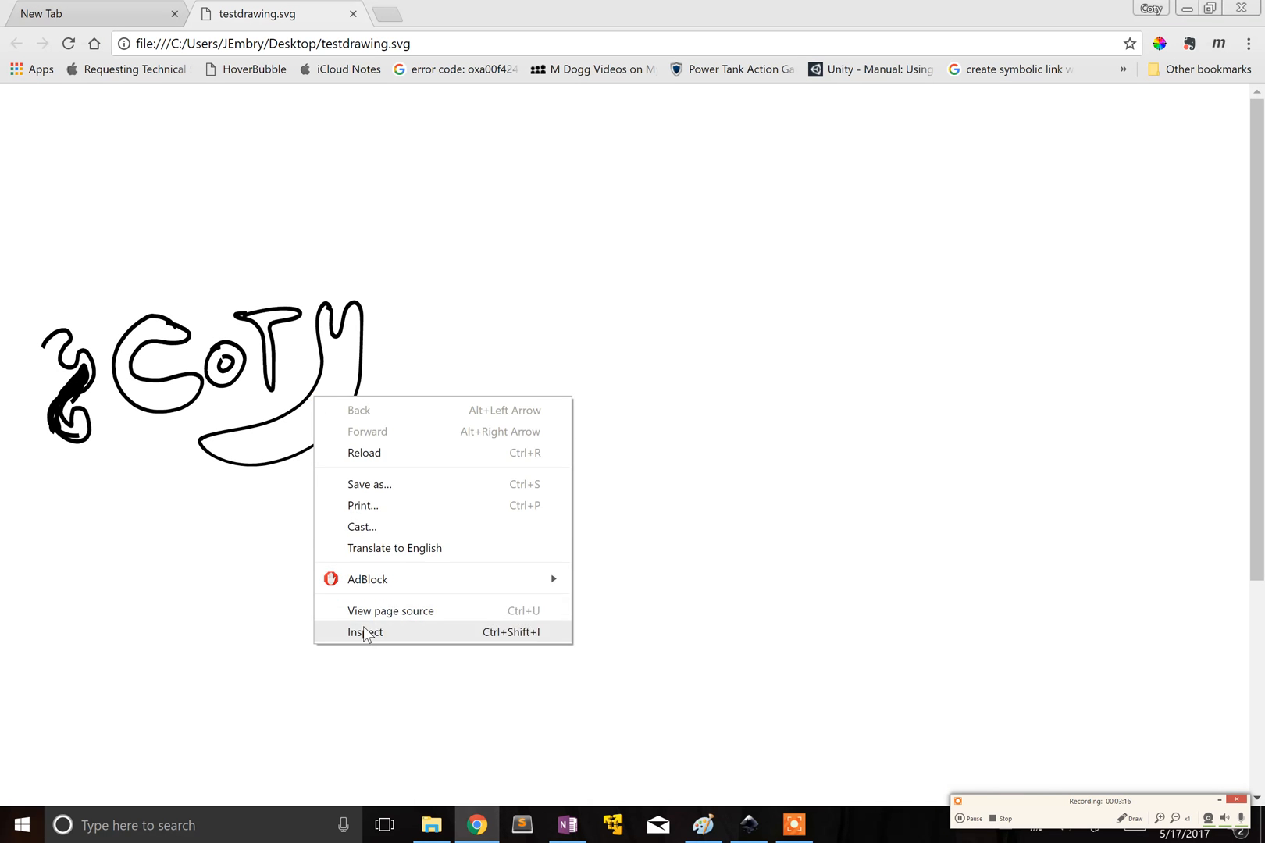
click(364, 632)
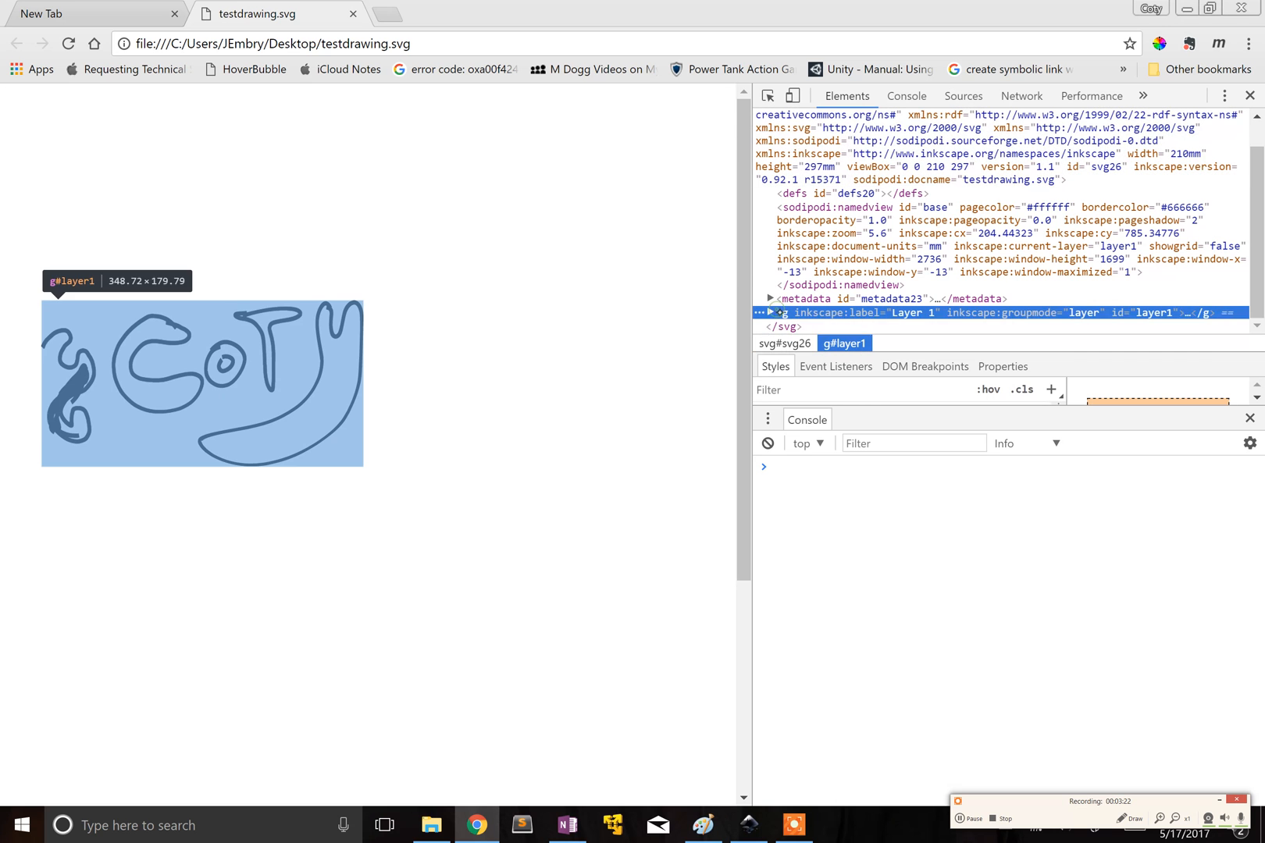
click(769, 313)
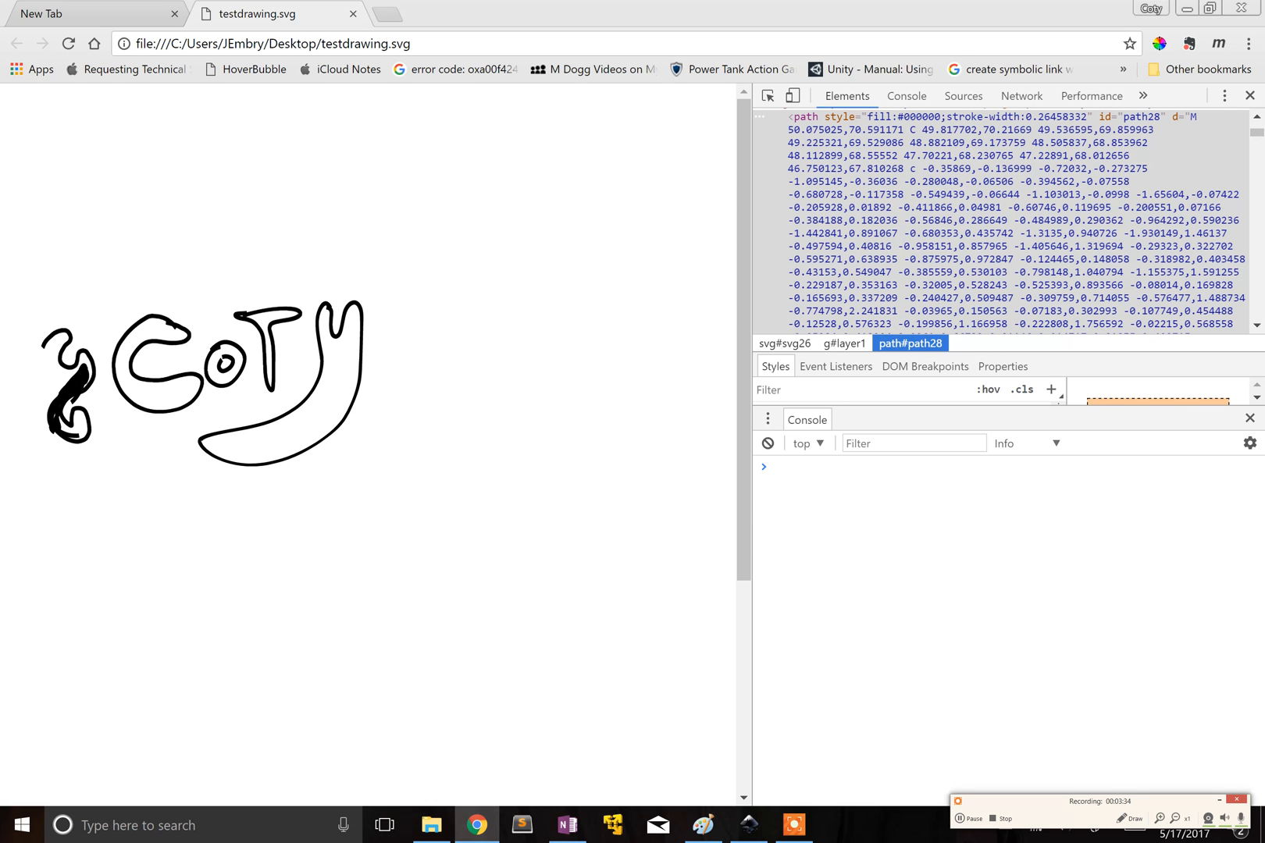
click(566, 824)
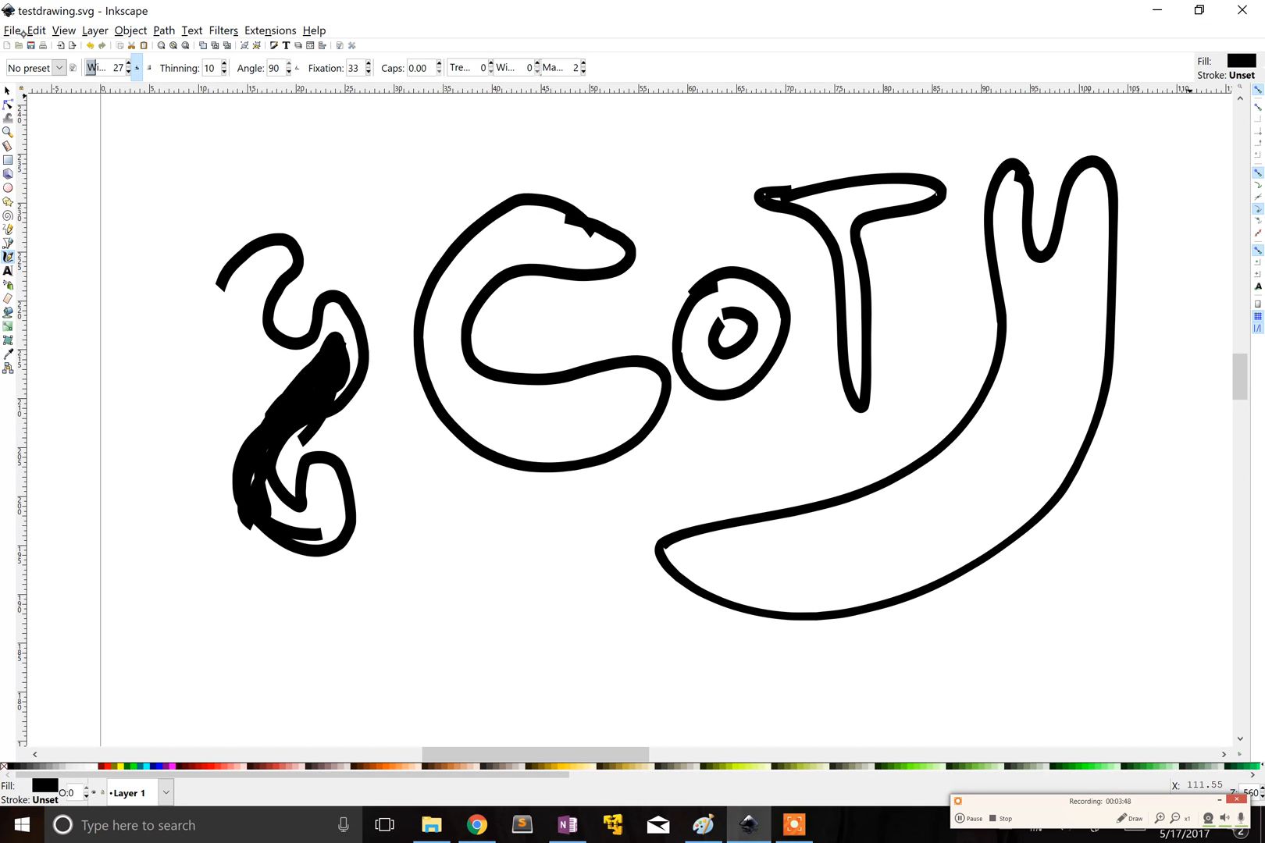
Step: Create a new document and save it as an Inkscape SVG on the Desktop
click(12, 30)
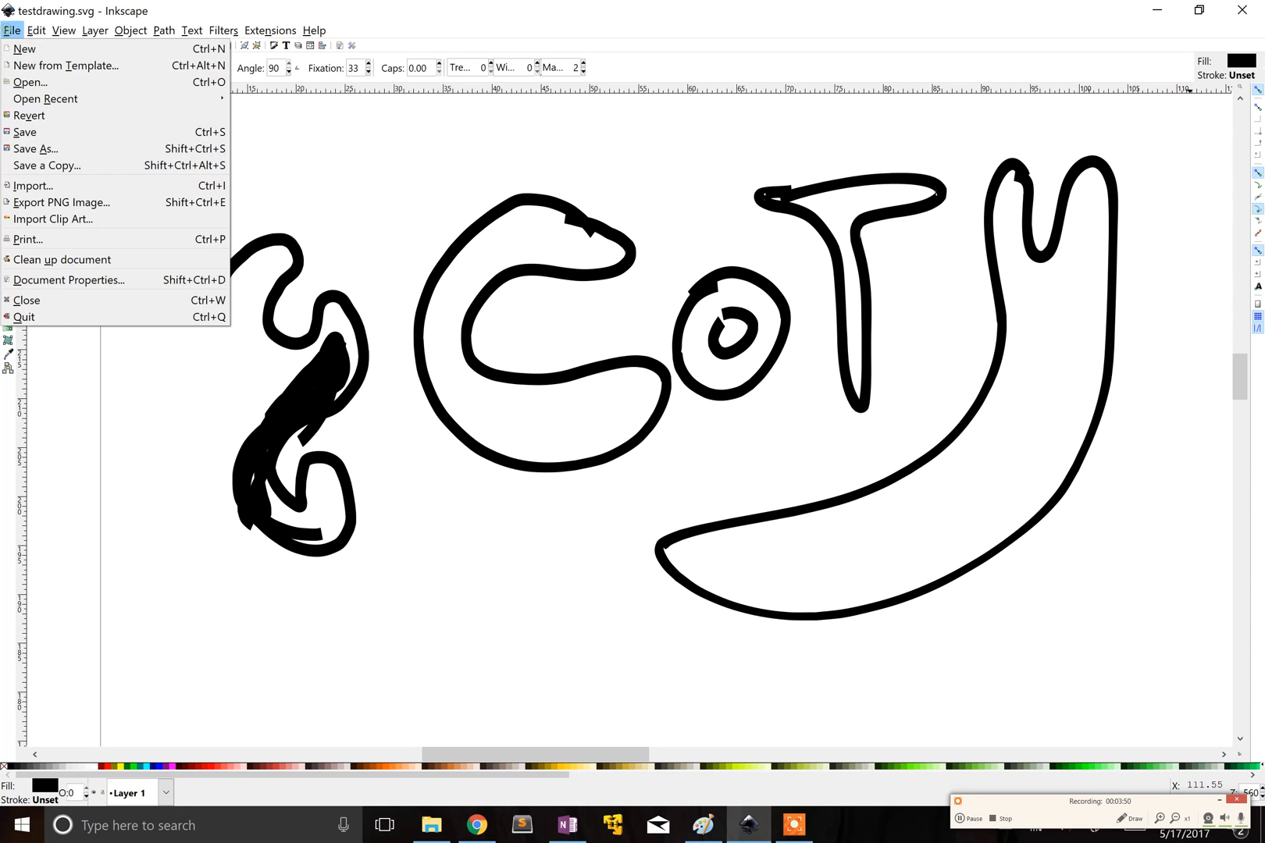
click(25, 48)
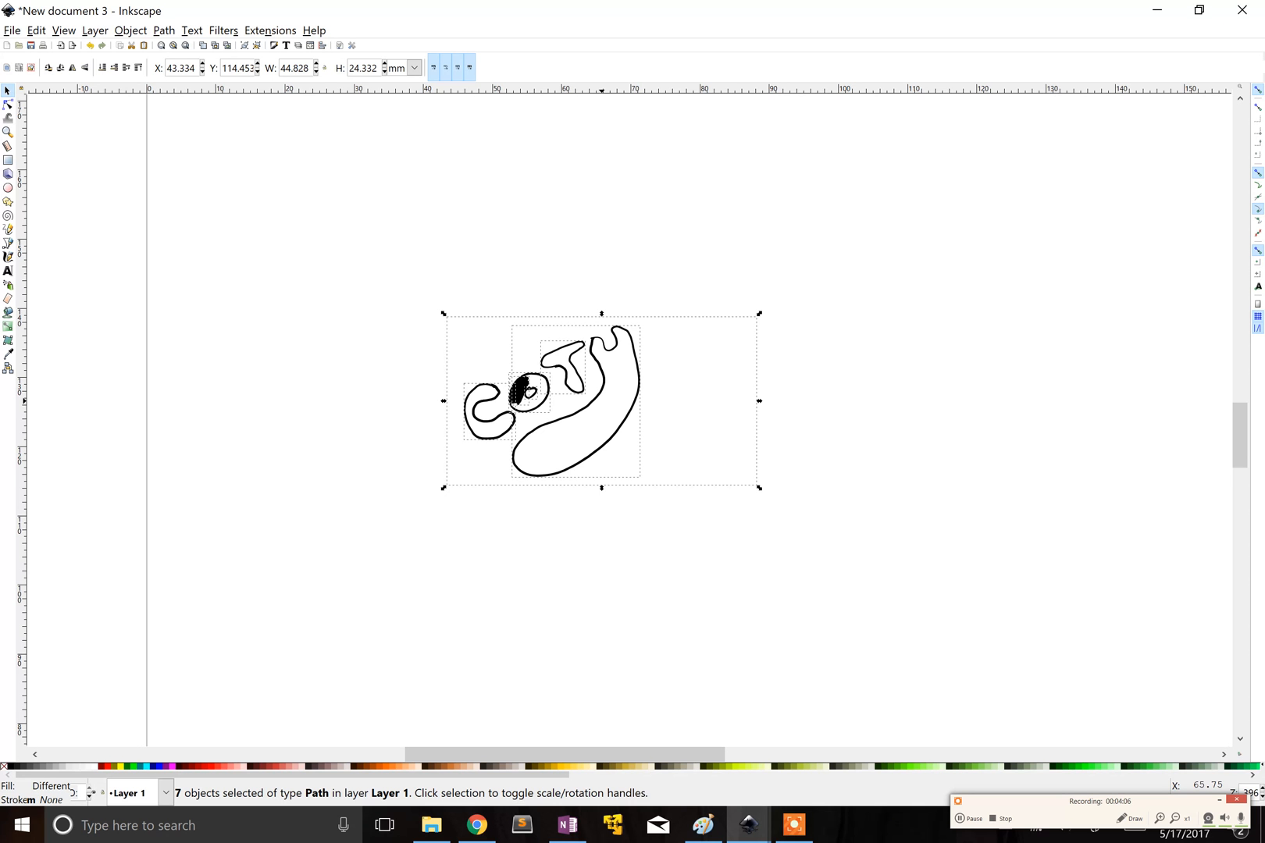
click(11, 30)
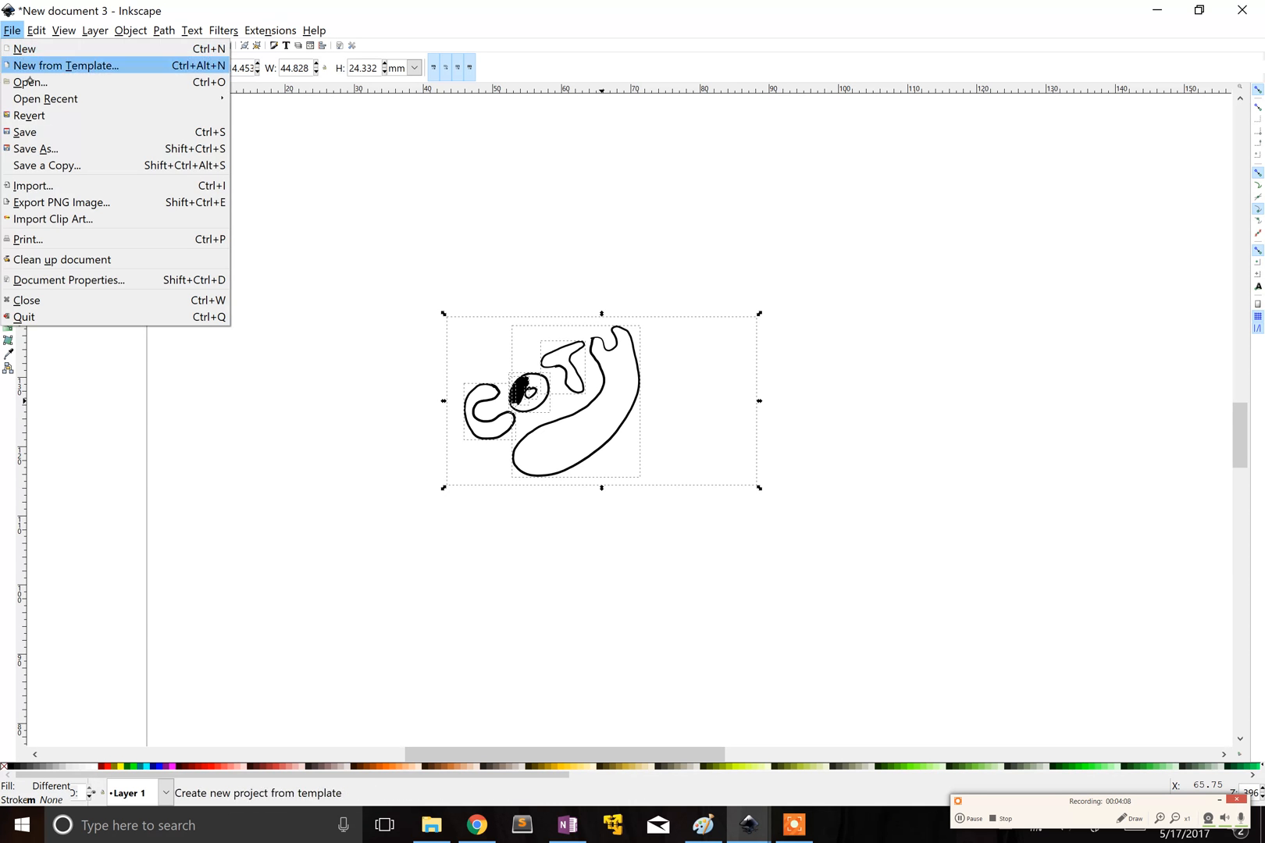
click(35, 149)
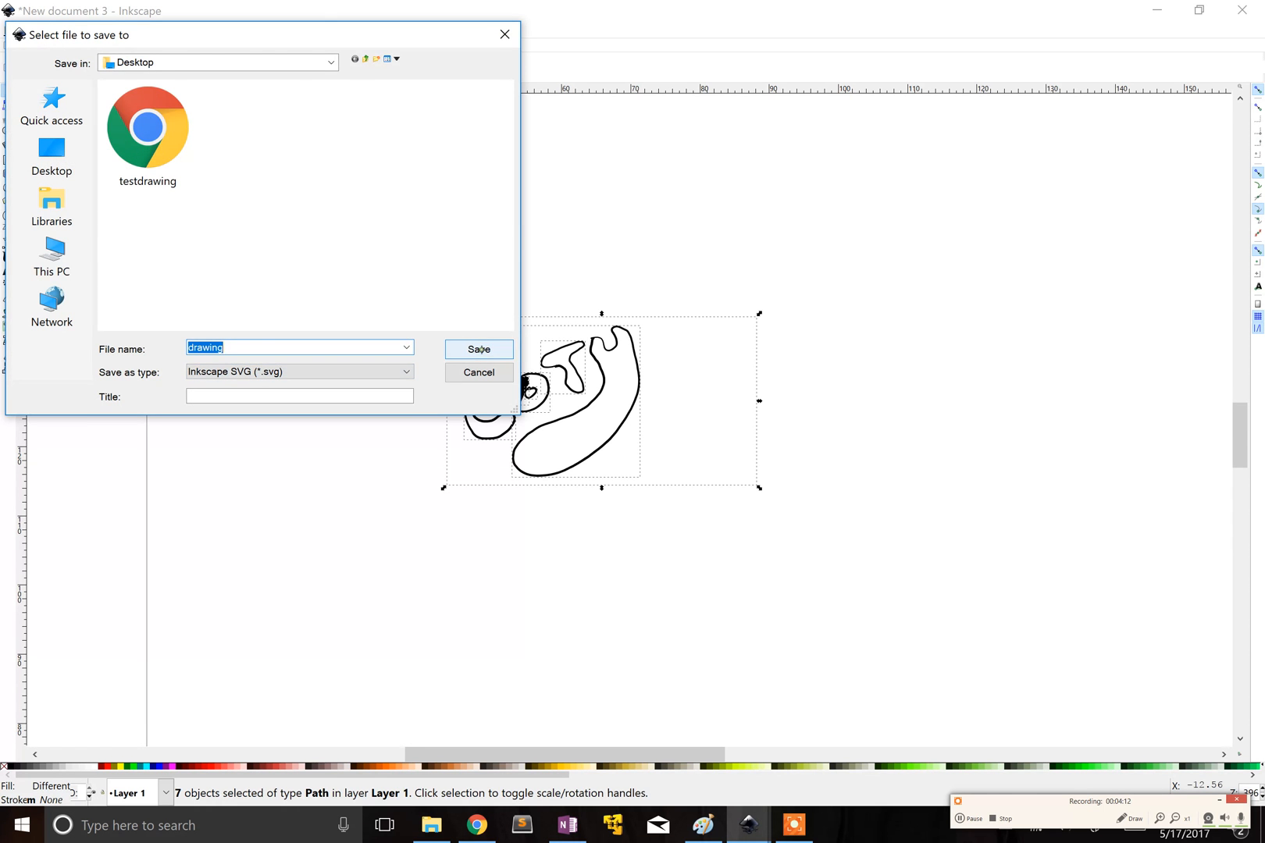
click(479, 348)
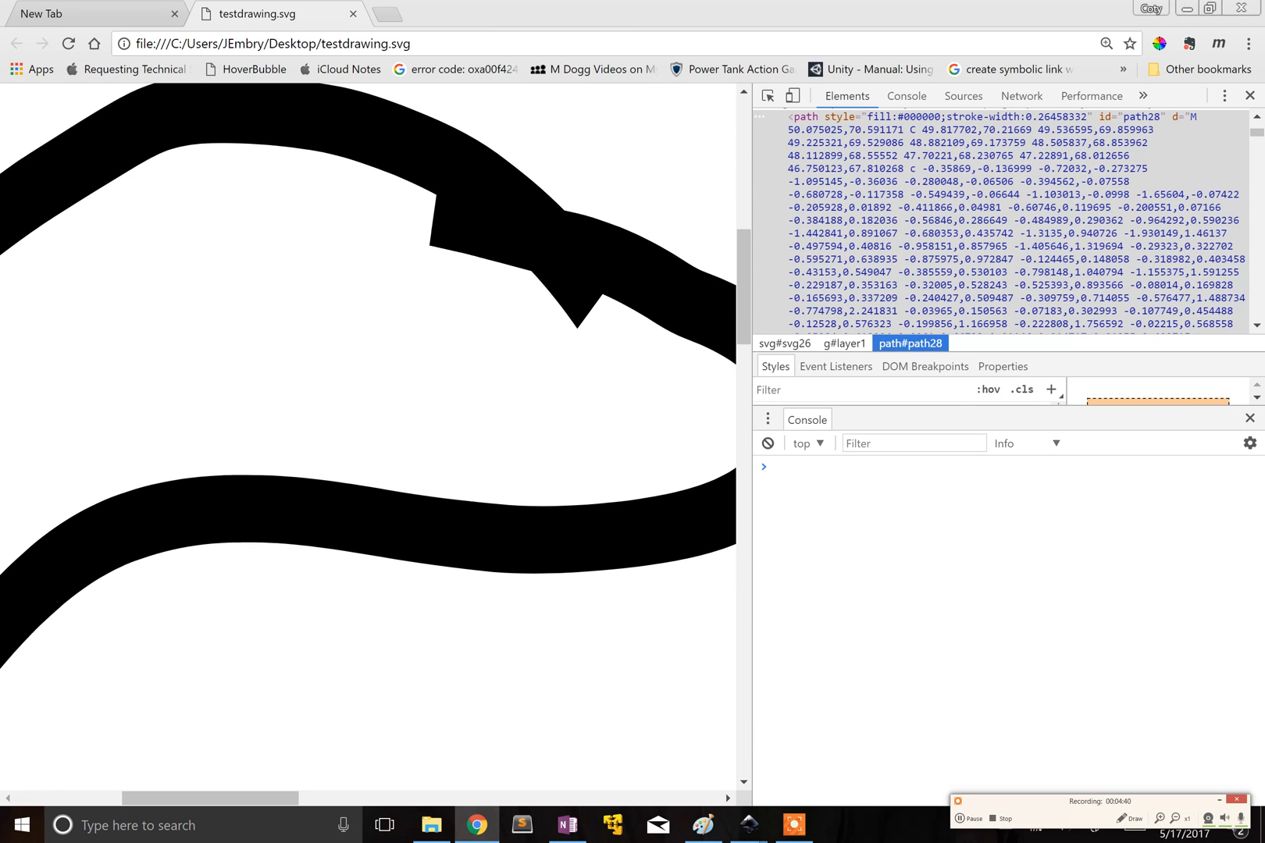
mouse_move(746, 824)
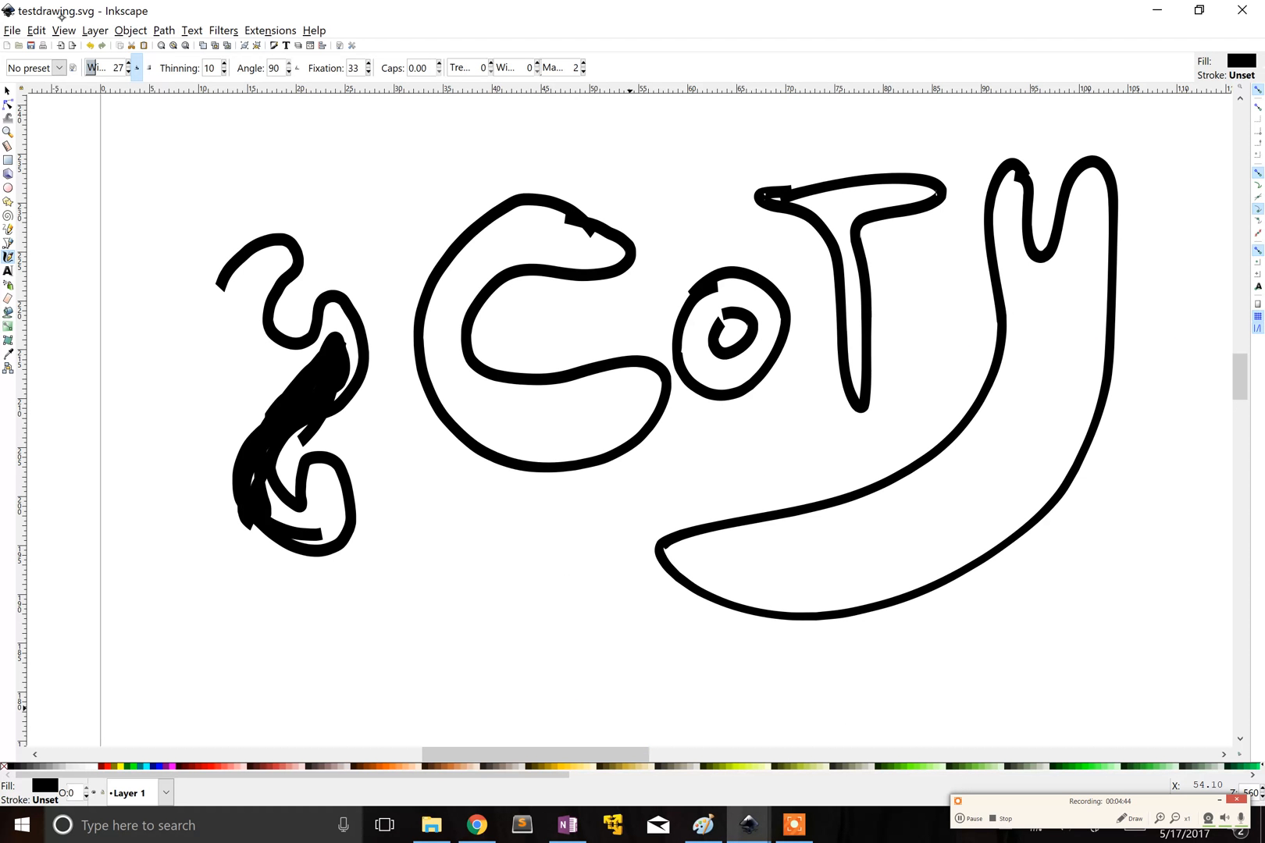
Step: Open and dismiss the View menu, then open the File menu
click(63, 30)
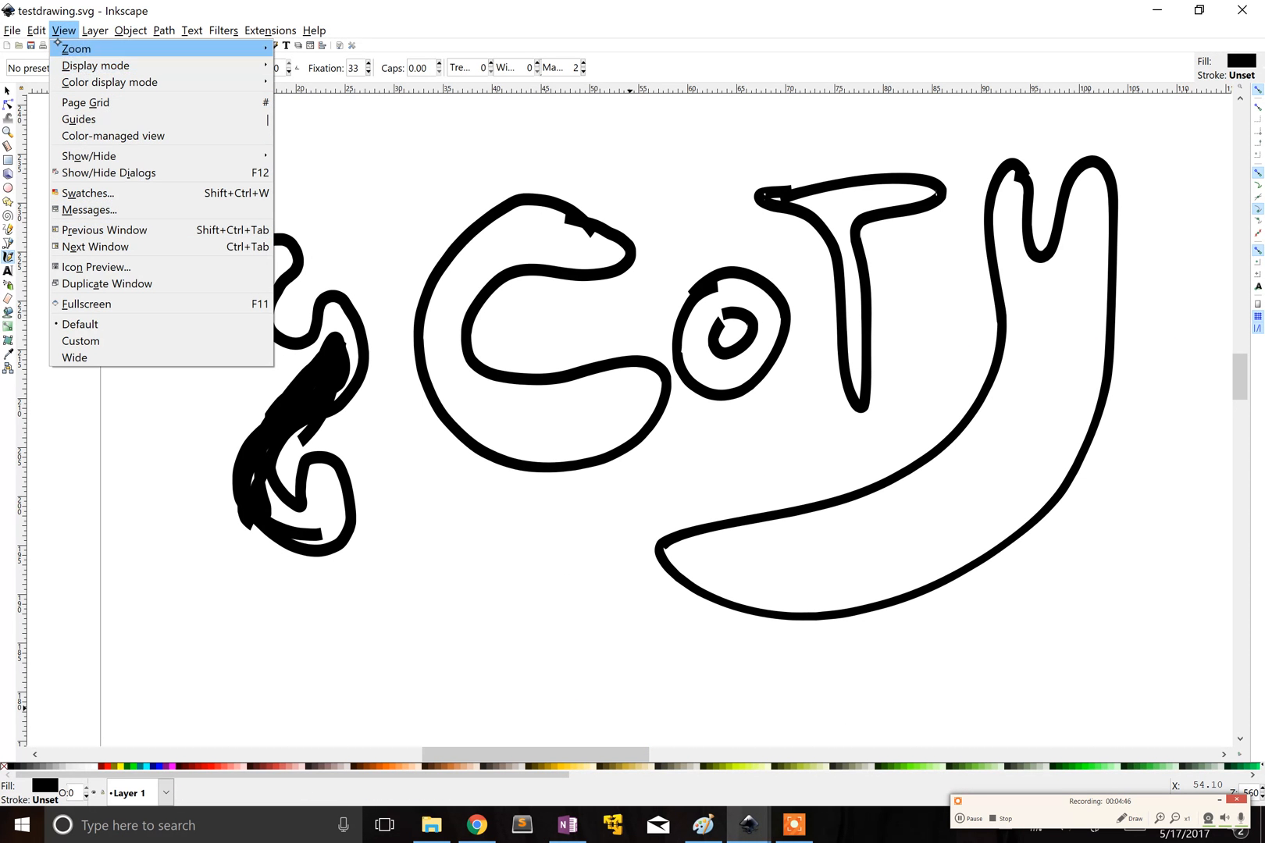
click(35, 29)
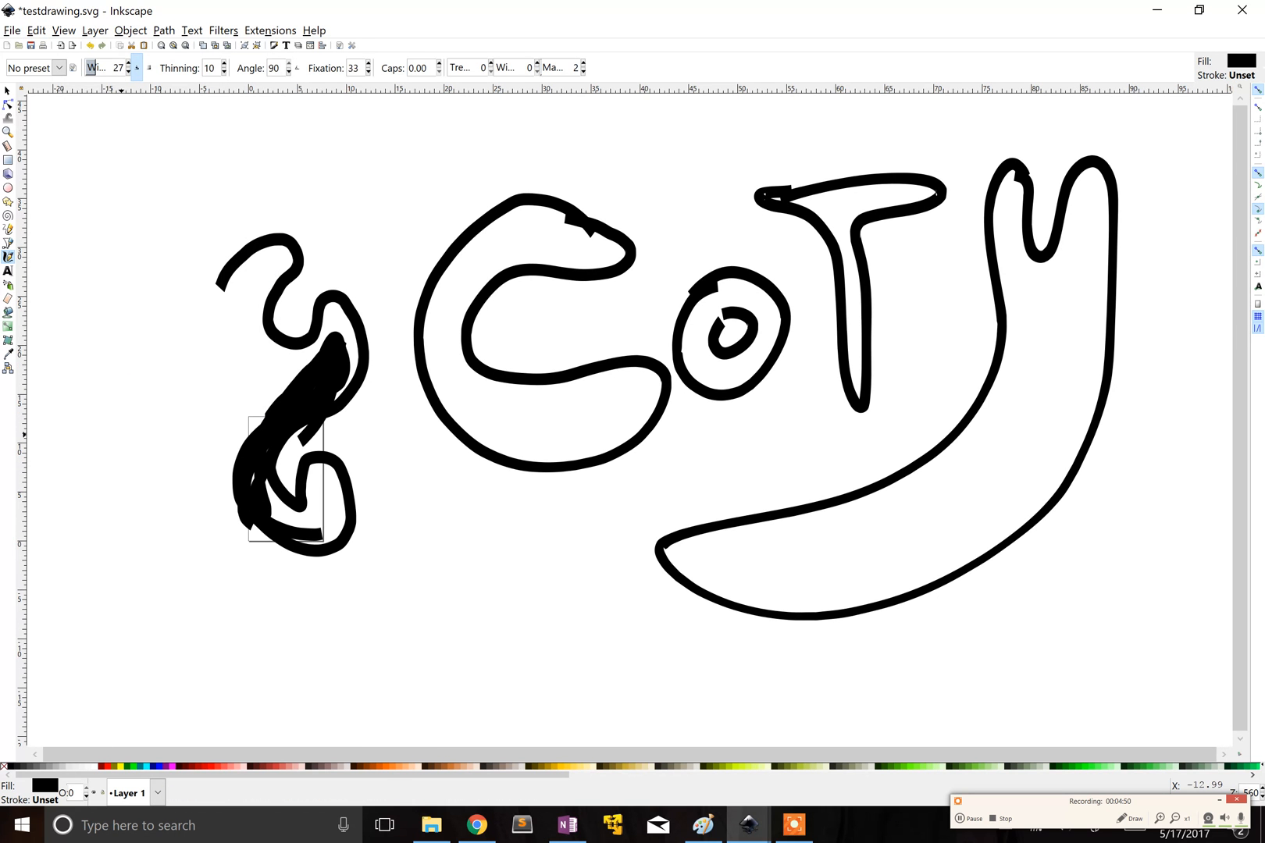
click(11, 30)
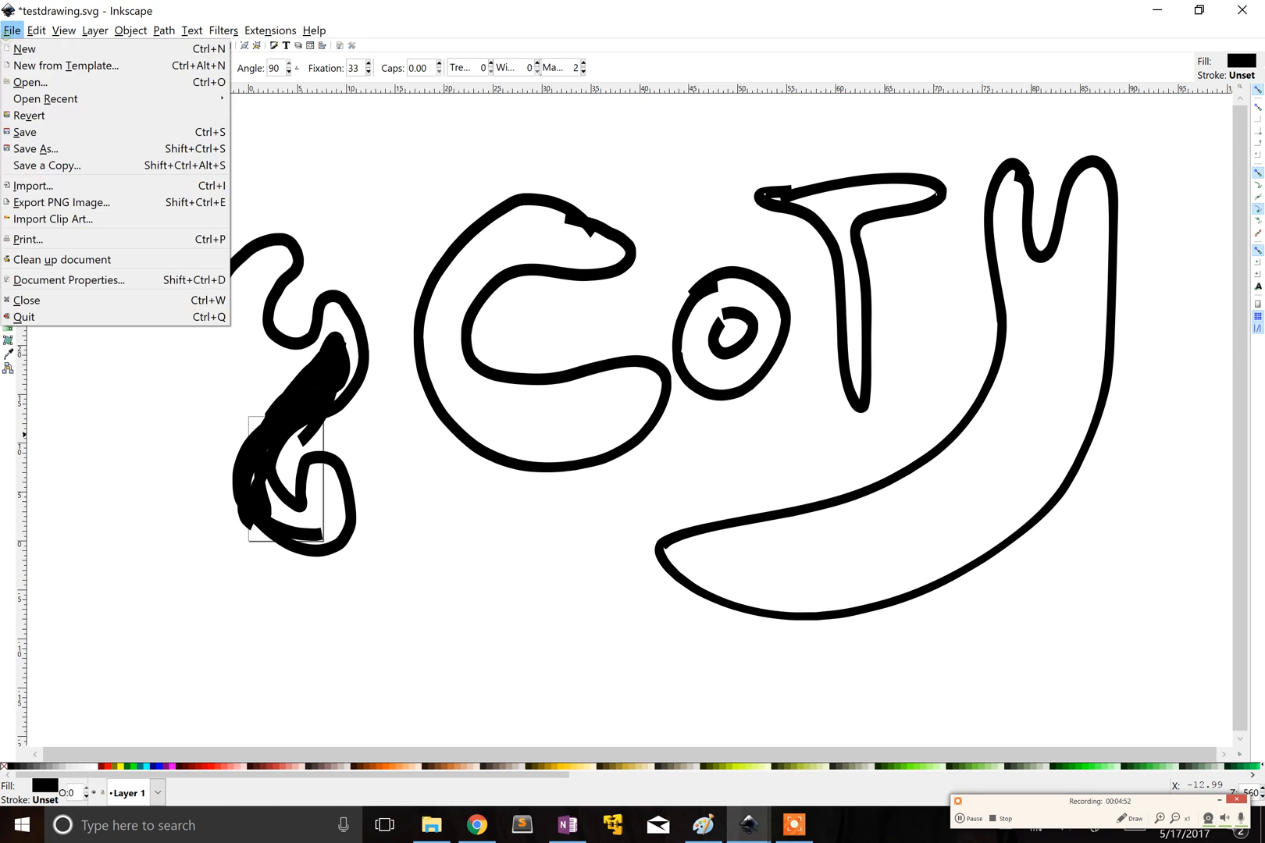